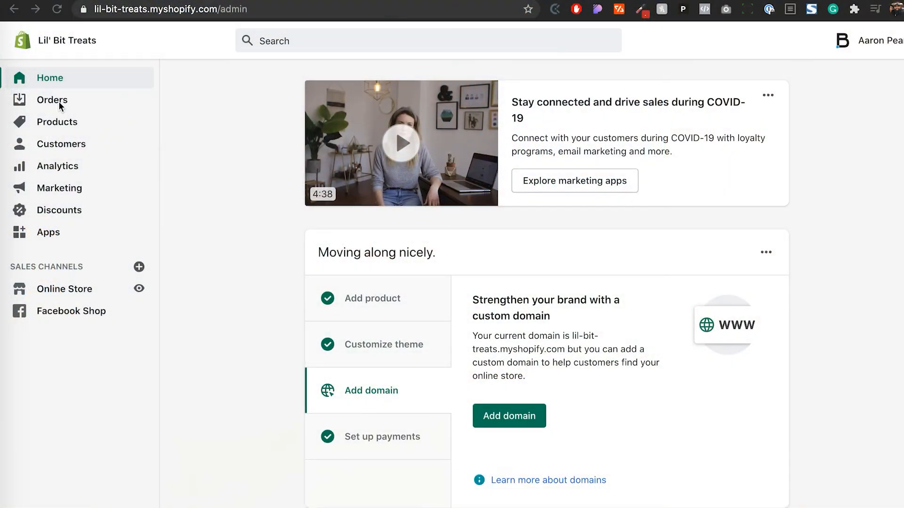
{"action": "mouse_move", "coordinate": [186, 133]}
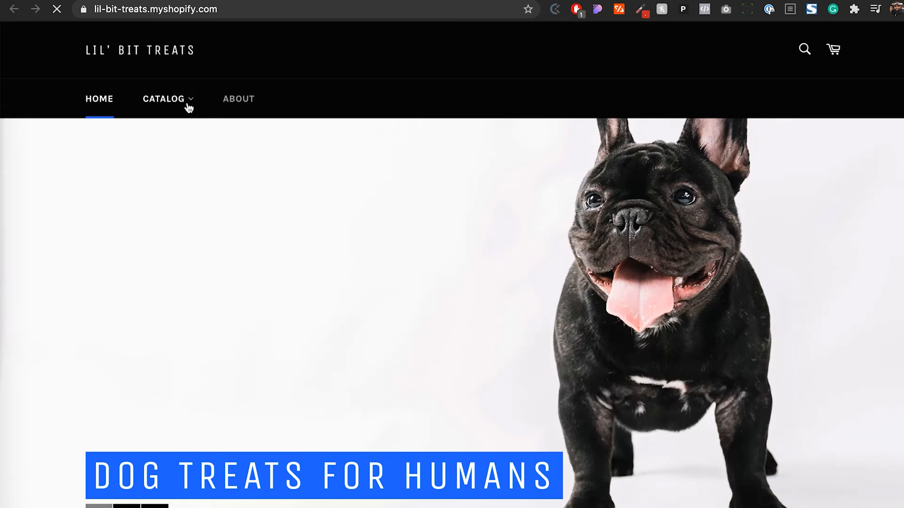
Browse the storefront's Catalog menu to the Bones products, then return to the admin.
{"action": "left_click", "coordinate": [167, 98]}
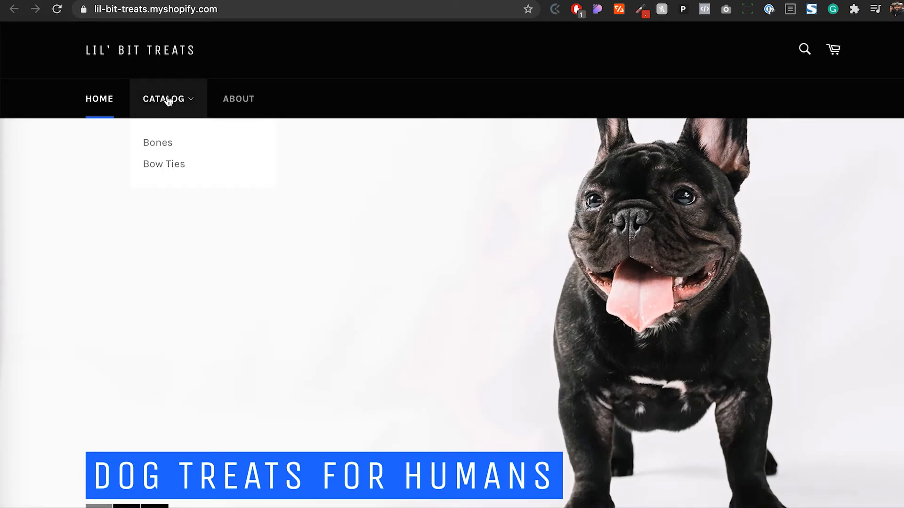
{"action": "mouse_move", "coordinate": [163, 142]}
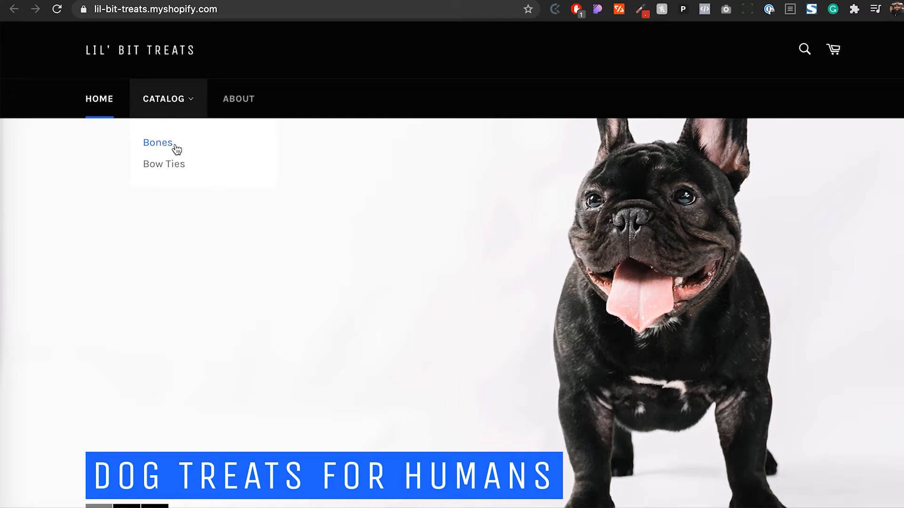
{"action": "mouse_move", "coordinate": [162, 149]}
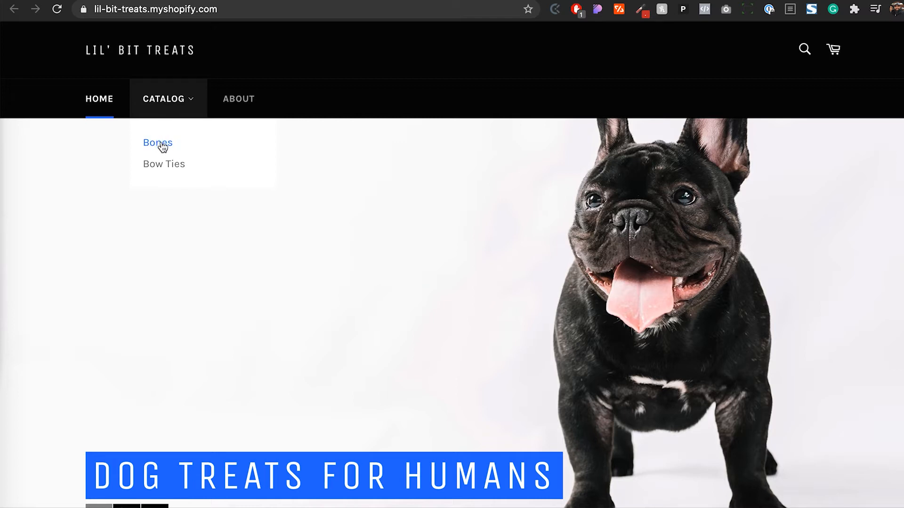
{"action": "left_click", "coordinate": [157, 142]}
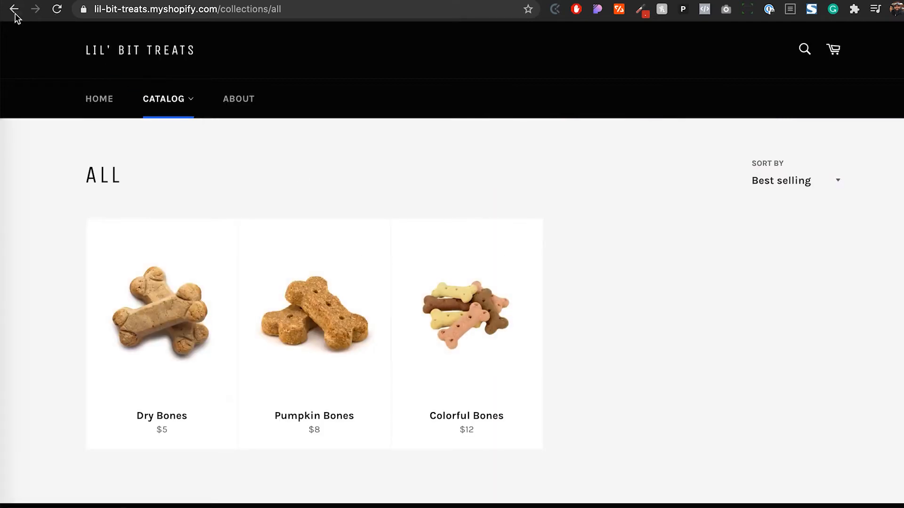
{"action": "left_click", "coordinate": [14, 9]}
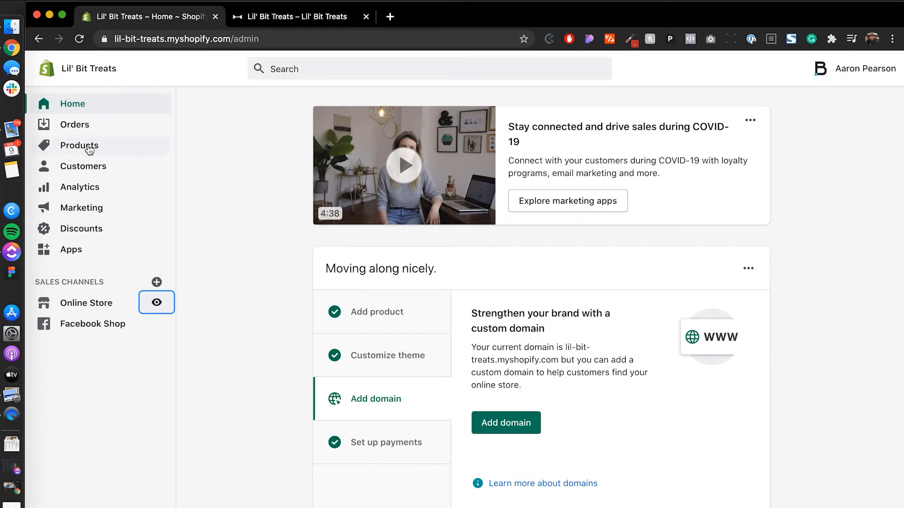
From Products > Collections, start a new blank collection.
{"action": "left_click", "coordinate": [79, 145]}
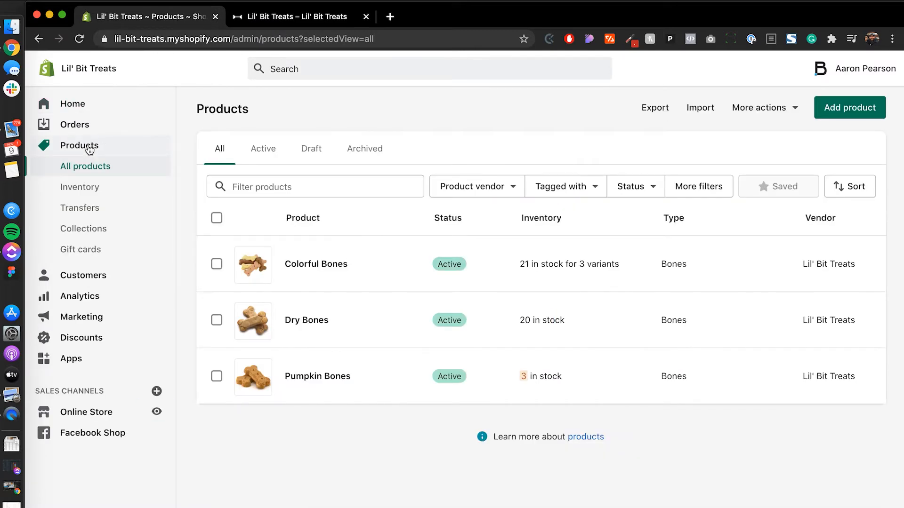
{"action": "mouse_move", "coordinate": [265, 309]}
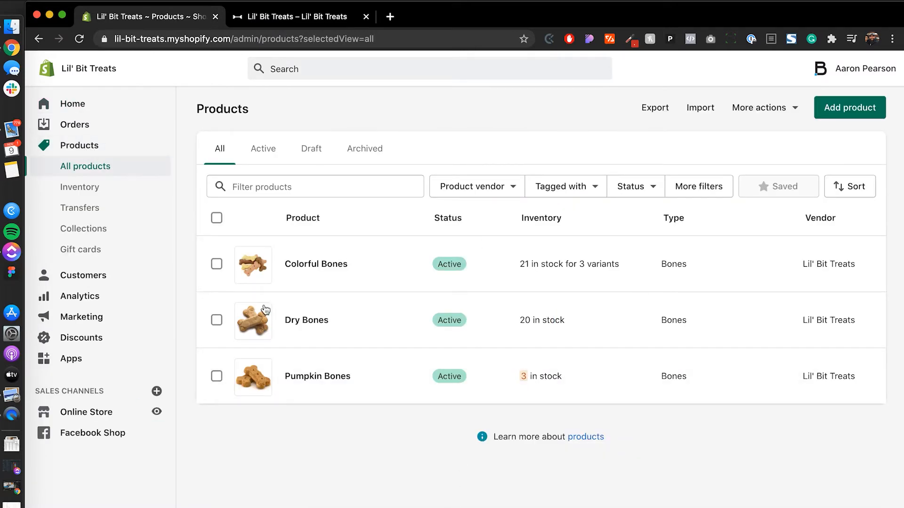
{"action": "left_click", "coordinate": [84, 227]}
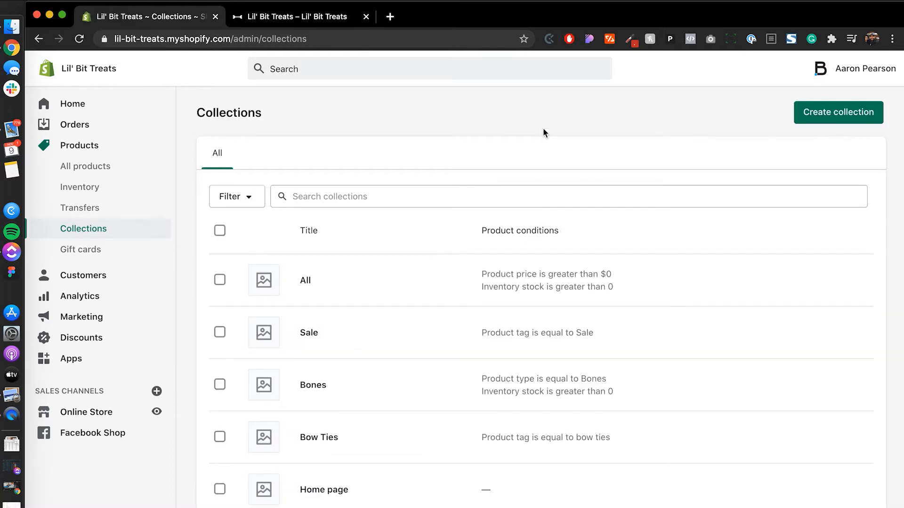
{"action": "mouse_move", "coordinate": [404, 234]}
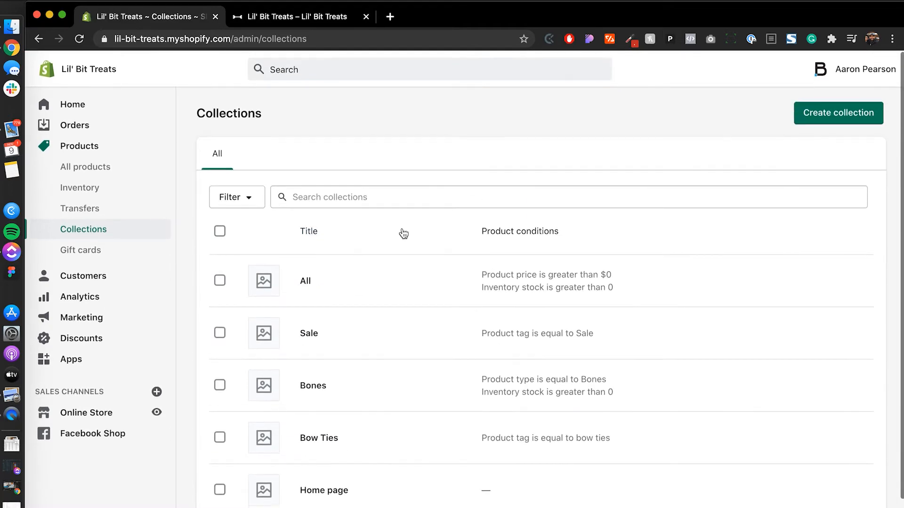
{"action": "mouse_move", "coordinate": [395, 348]}
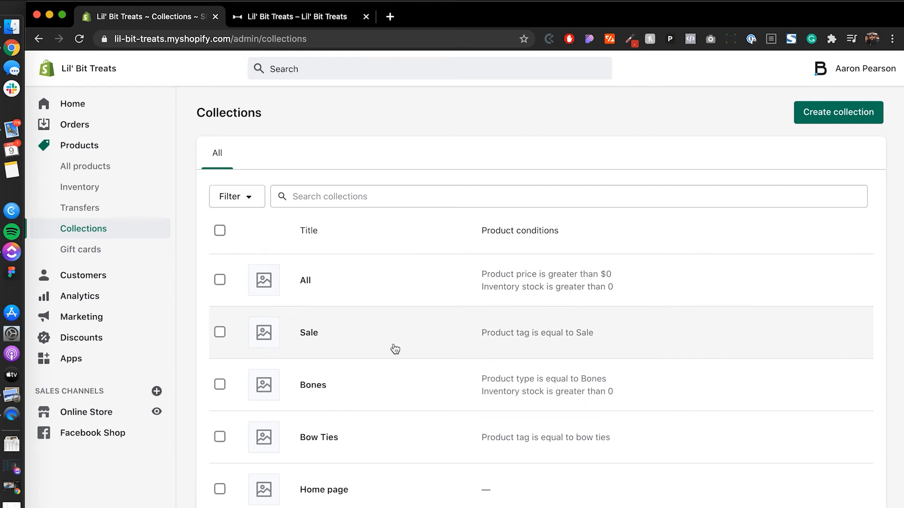
{"action": "mouse_move", "coordinate": [599, 128]}
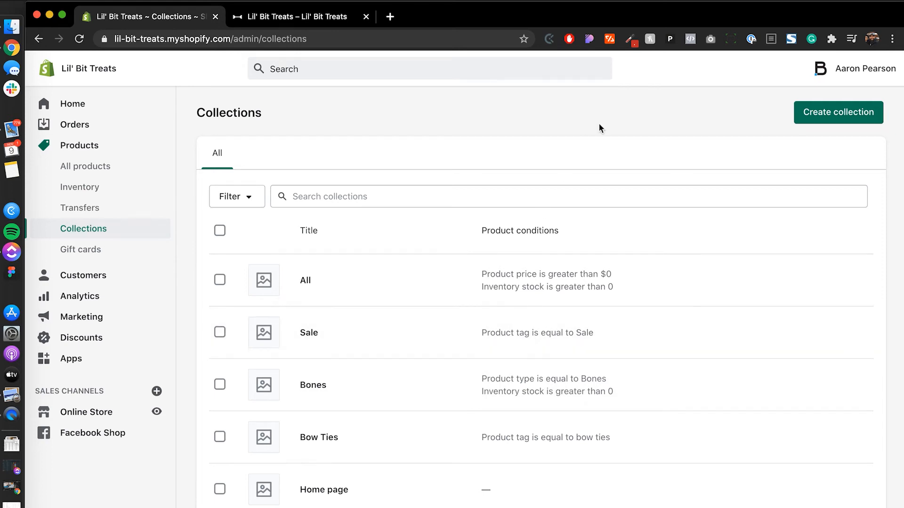
{"action": "left_click", "coordinate": [838, 112]}
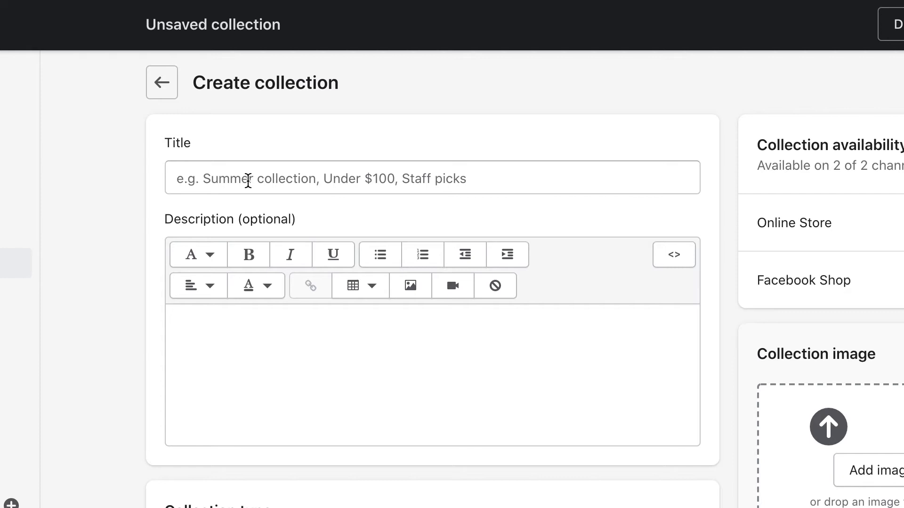
Title the collection 'Flash sale' and set its collection type to Manual.
{"action": "type", "text": "Flash sale"}
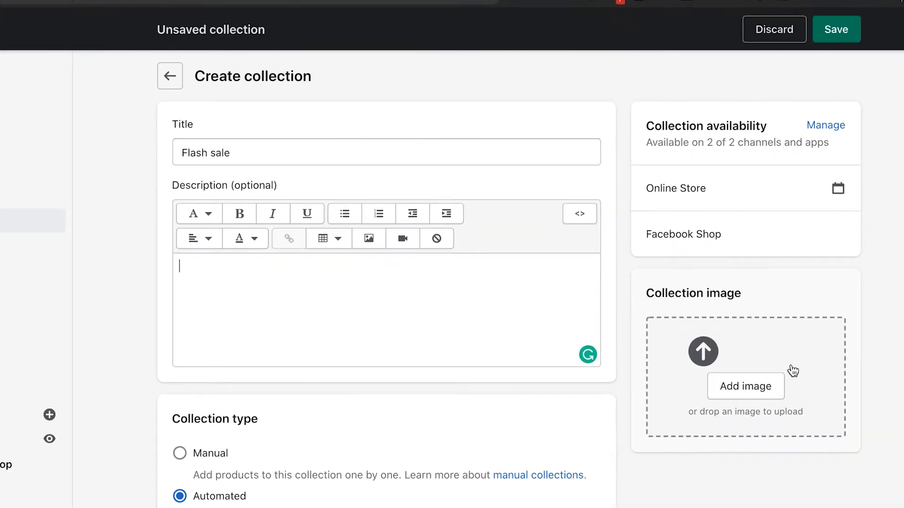
{"action": "mouse_move", "coordinate": [714, 398]}
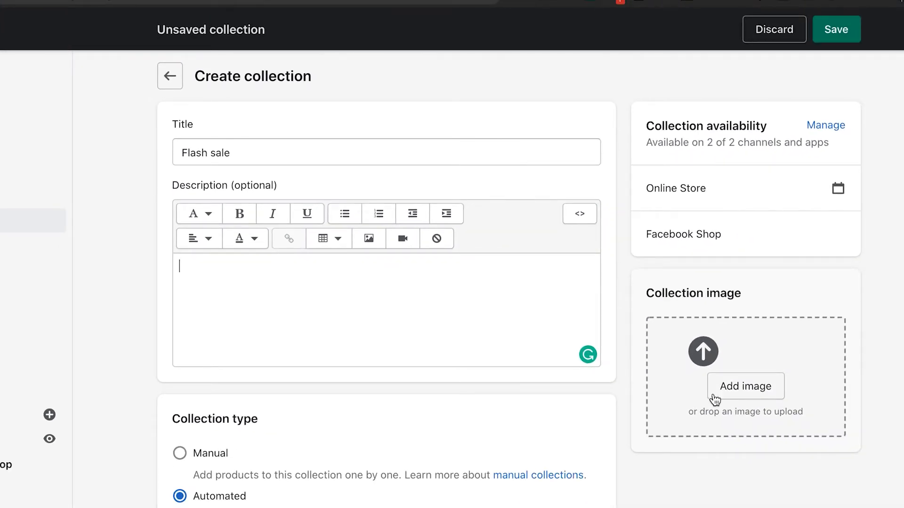
{"action": "mouse_move", "coordinate": [819, 386]}
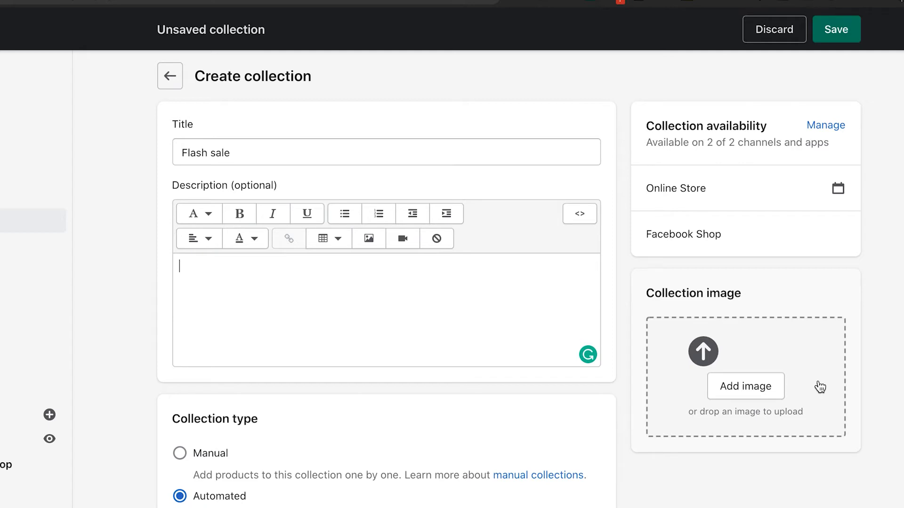
{"action": "mouse_move", "coordinate": [396, 312]}
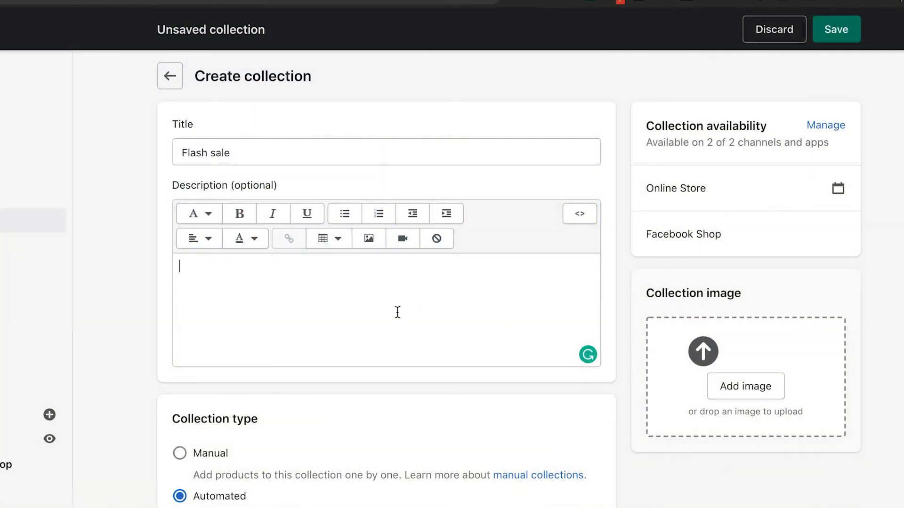
{"action": "scroll", "scroll_direction": "down", "scroll_amount": 3}
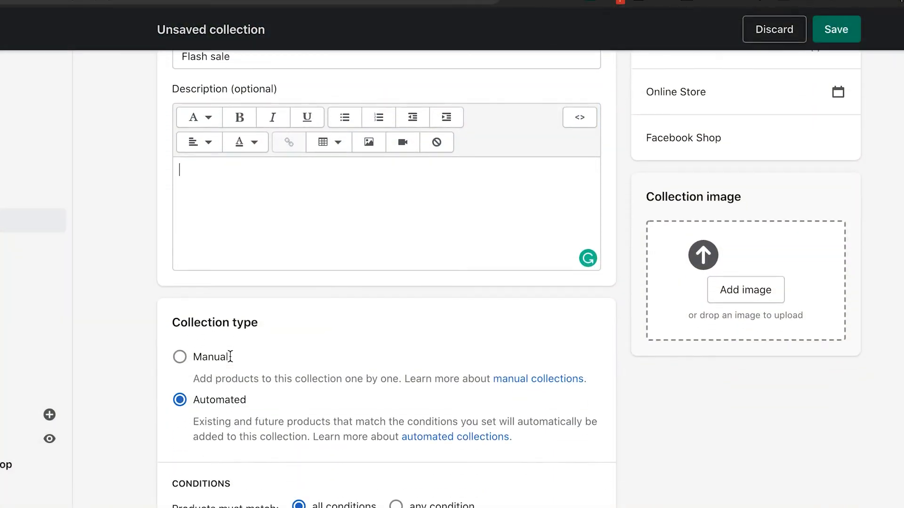
{"action": "scroll", "scroll_direction": "down", "scroll_amount": 3}
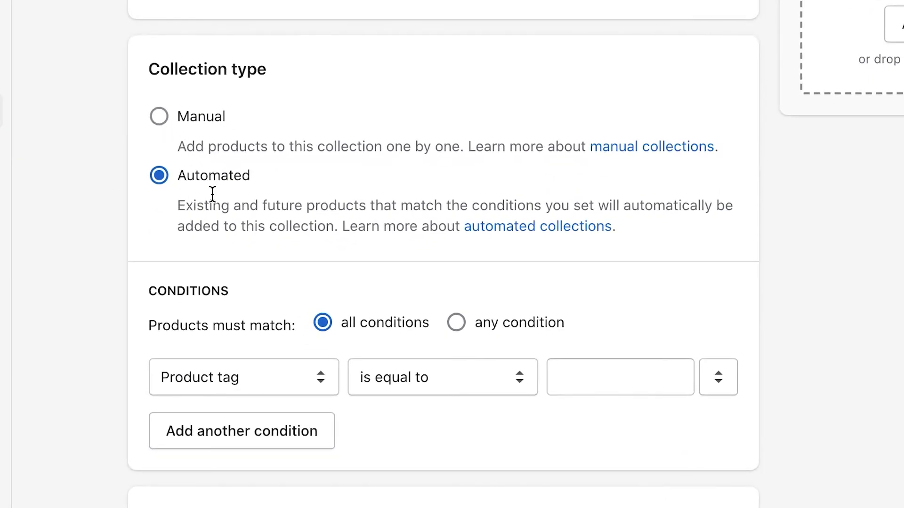
{"action": "mouse_move", "coordinate": [190, 121]}
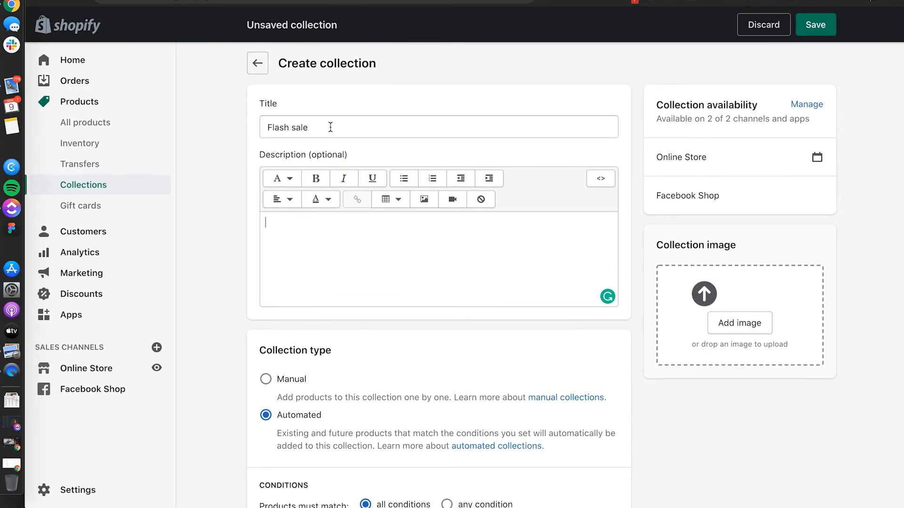
{"action": "scroll", "scroll_direction": "down", "scroll_amount": 3}
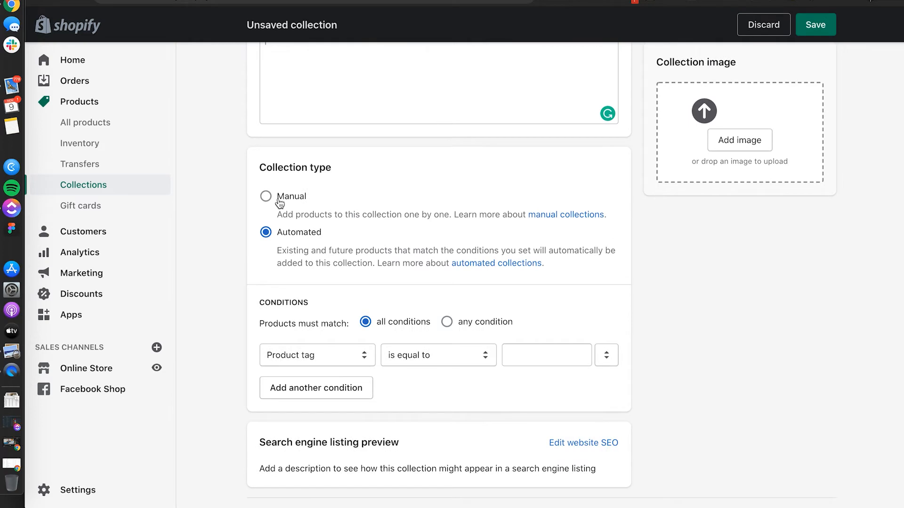
{"action": "left_click", "coordinate": [265, 196]}
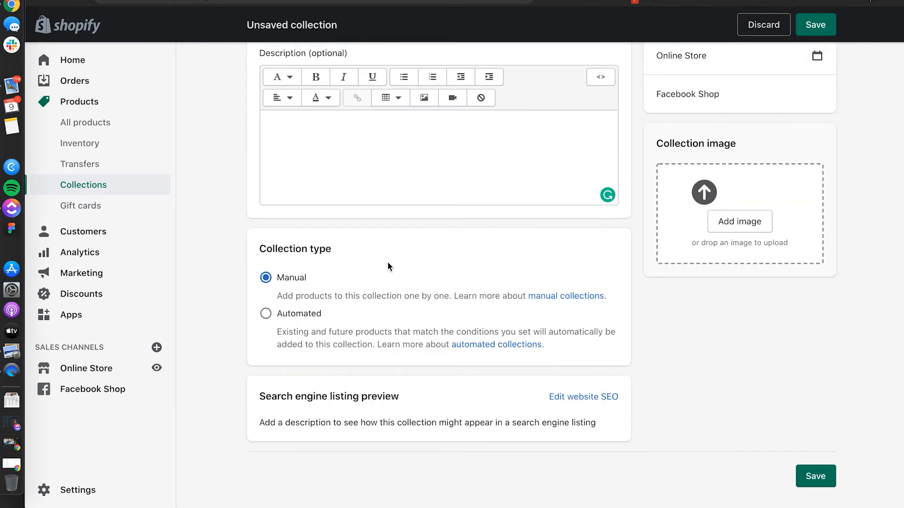
{"action": "mouse_move", "coordinate": [434, 286]}
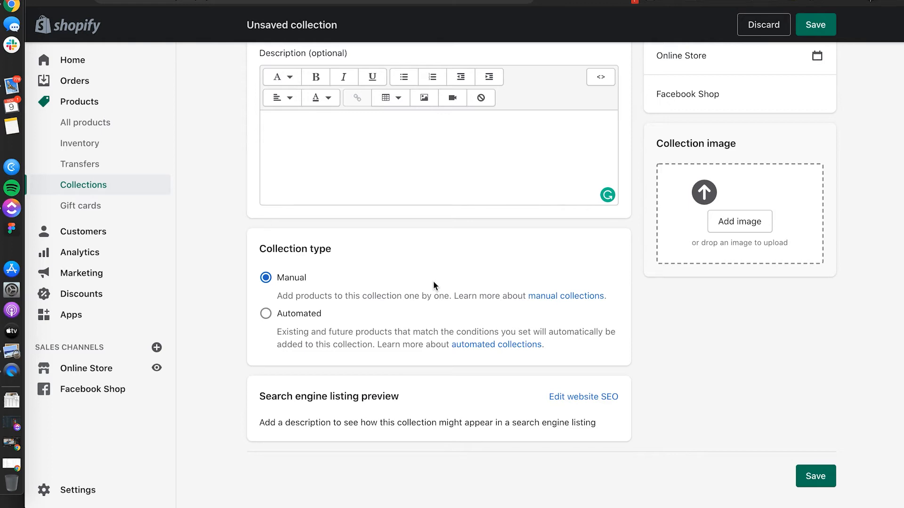
{"action": "mouse_move", "coordinate": [327, 356]}
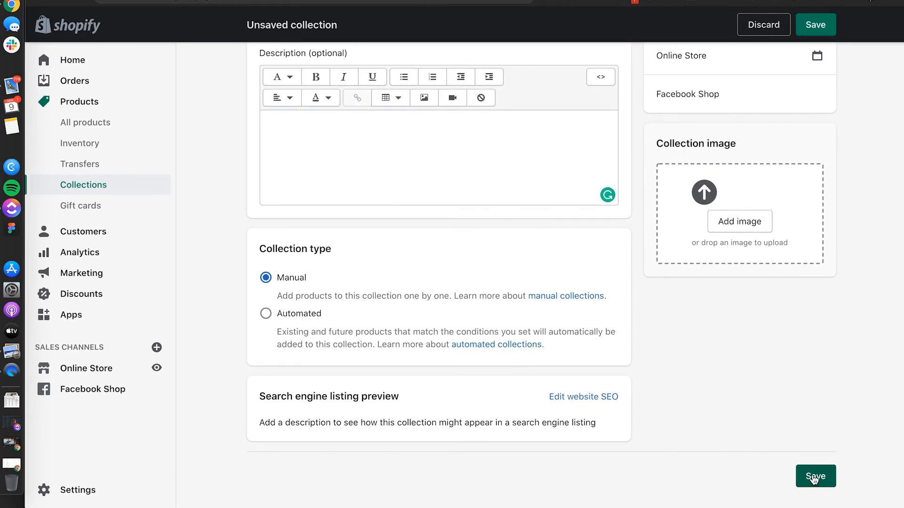
Save Flash sale, add Dry Bones and Pumpkin Bones, and sort its products manually.
{"action": "left_click", "coordinate": [815, 476]}
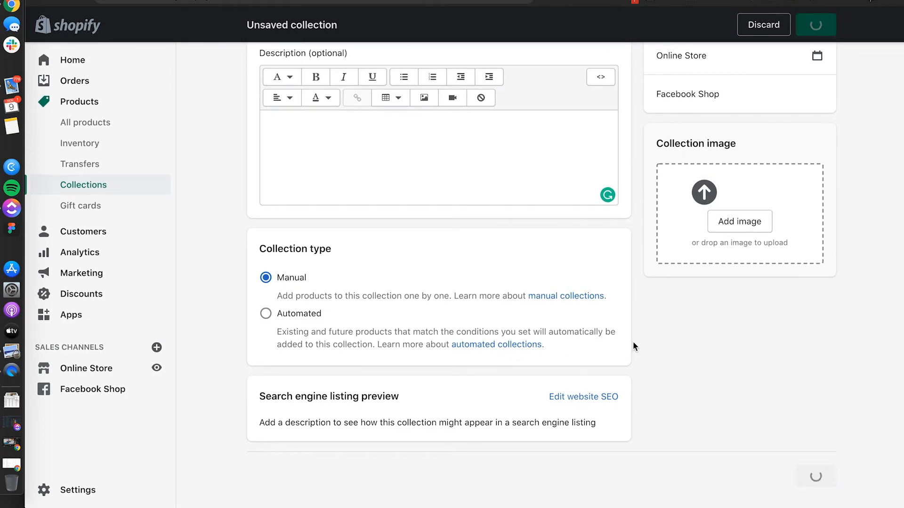
{"action": "left_click", "coordinate": [815, 25]}
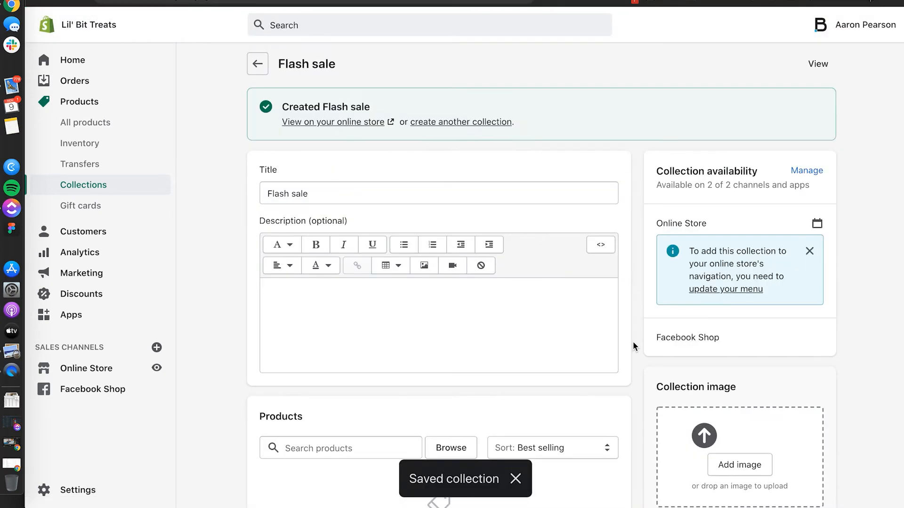
{"action": "scroll", "scroll_direction": "down", "scroll_amount": 3}
{"action": "type", "text": "bone"}
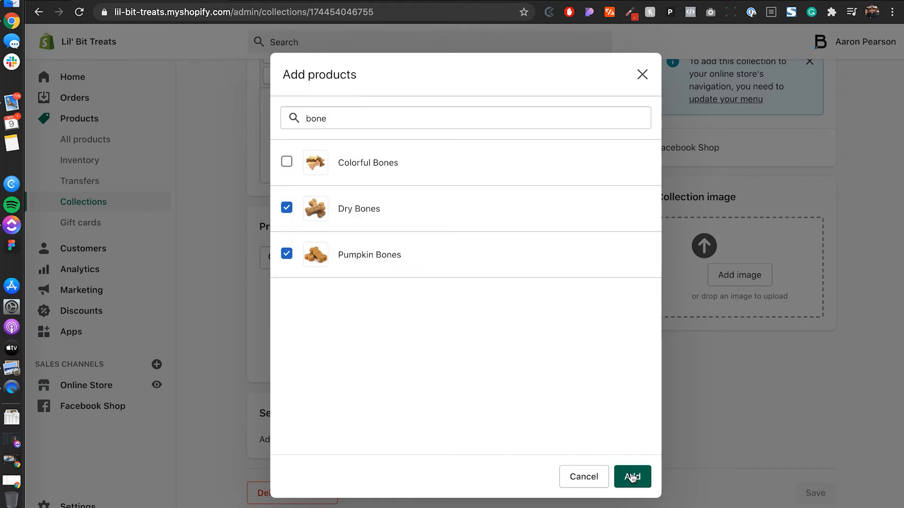
{"action": "left_click", "coordinate": [631, 476]}
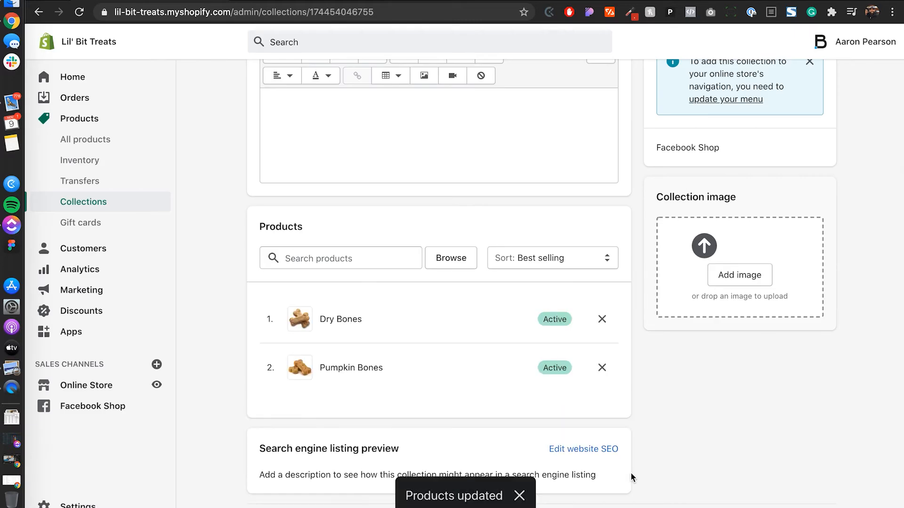
{"action": "mouse_move", "coordinate": [156, 291]}
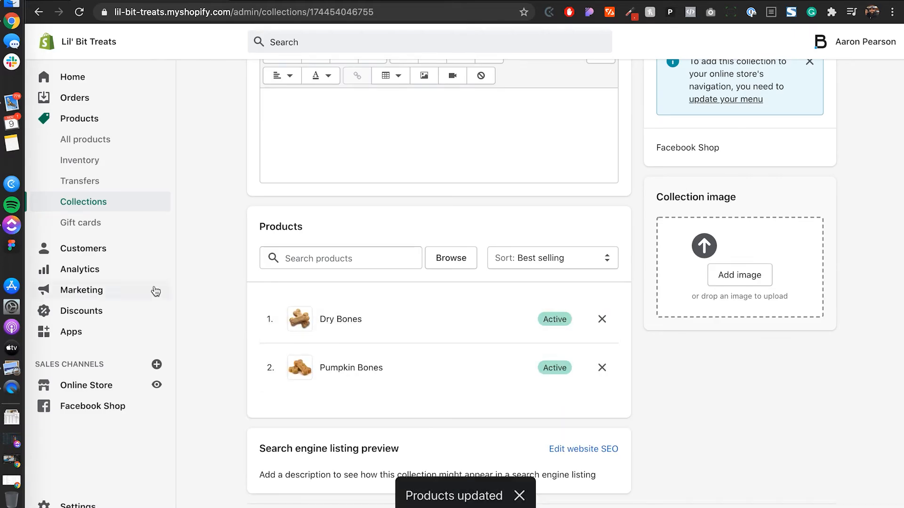
{"action": "mouse_move", "coordinate": [589, 264]}
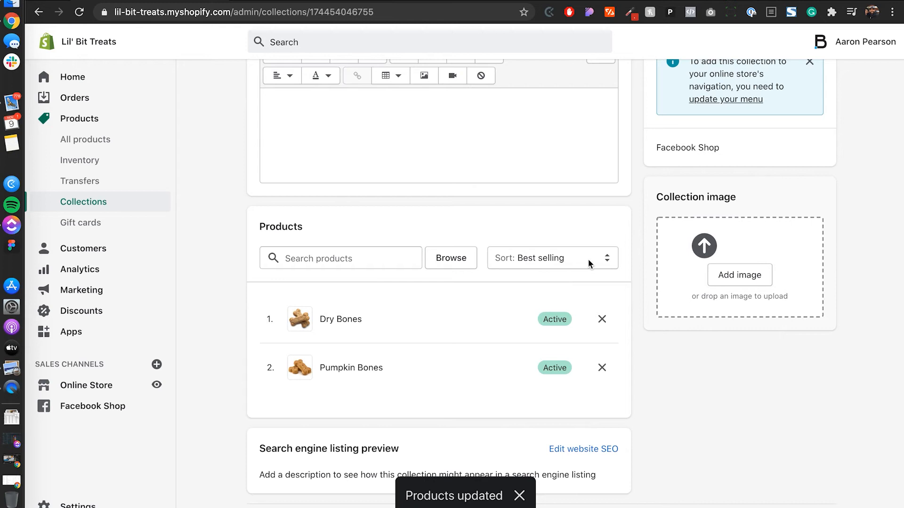
{"action": "left_click", "coordinate": [550, 258]}
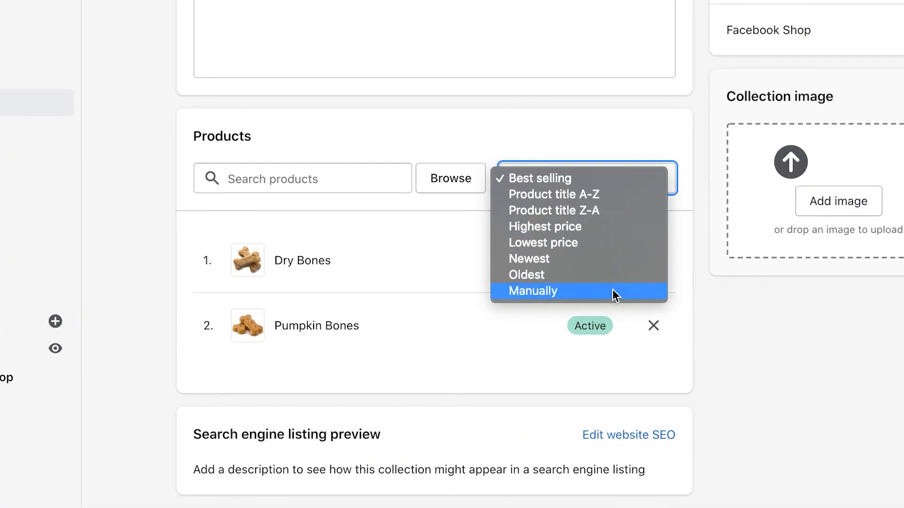
{"action": "mouse_move", "coordinate": [627, 226]}
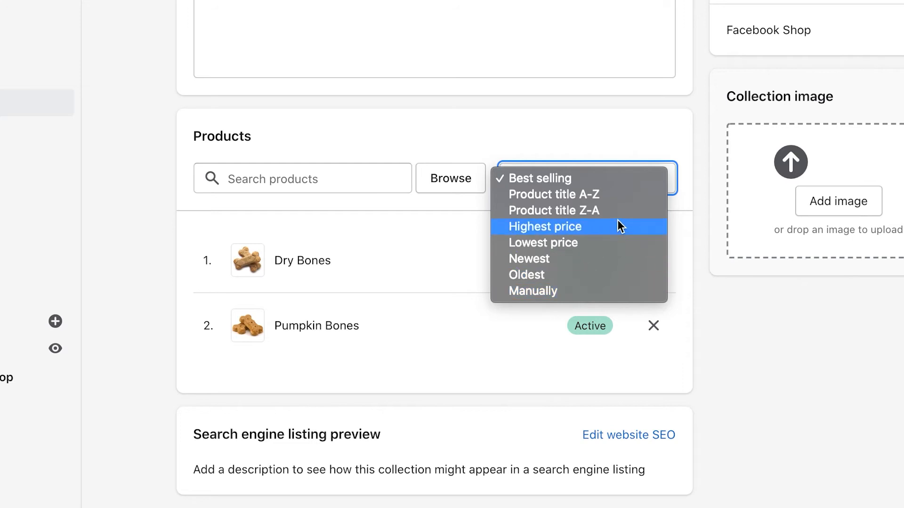
{"action": "left_click", "coordinate": [532, 291]}
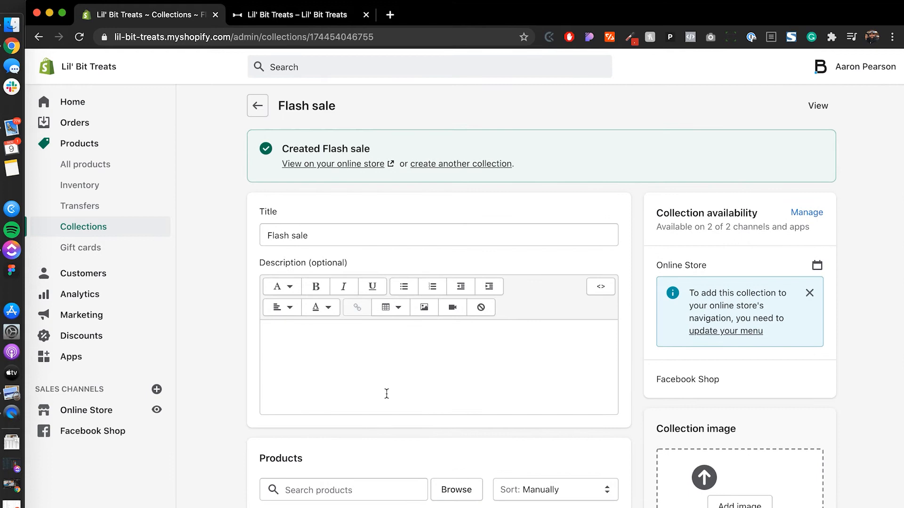
{"action": "mouse_move", "coordinate": [459, 170]}
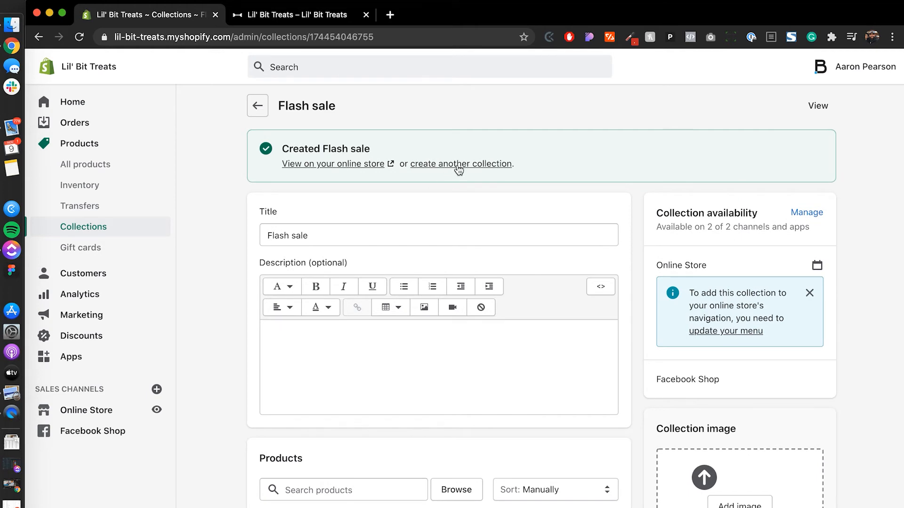
Start another collection titled Summer, automated, matching any condition, with Product tag equals summer.
{"action": "left_click", "coordinate": [460, 164]}
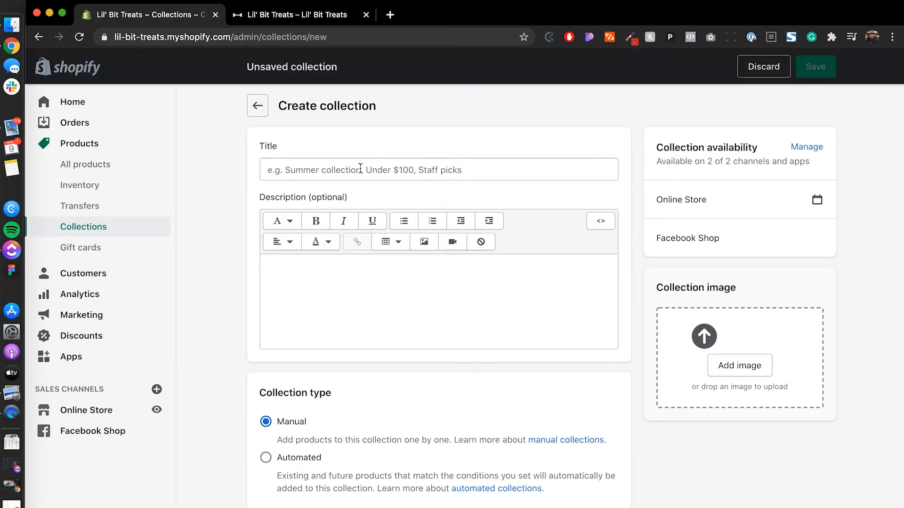
{"action": "left_click", "coordinate": [437, 169]}
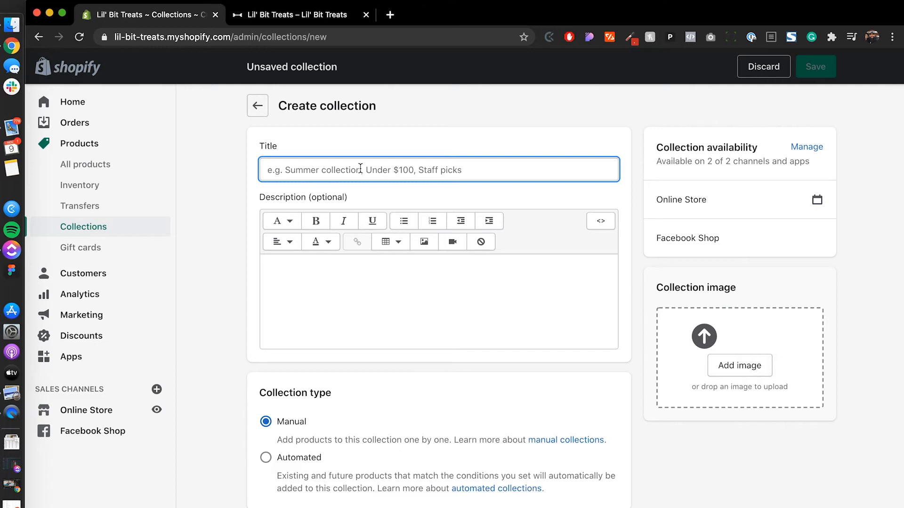
{"action": "type", "text": "Summer coll"}
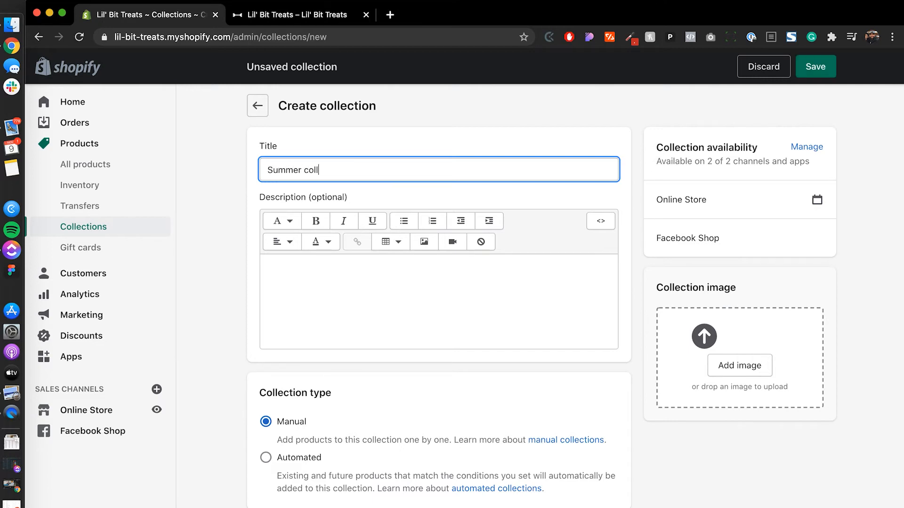
{"action": "left_click", "coordinate": [266, 457]}
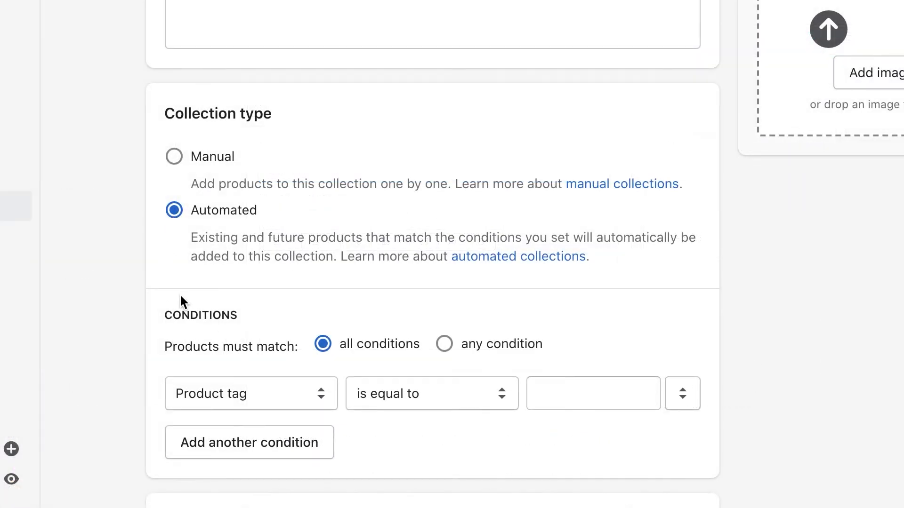
{"action": "mouse_move", "coordinate": [236, 347]}
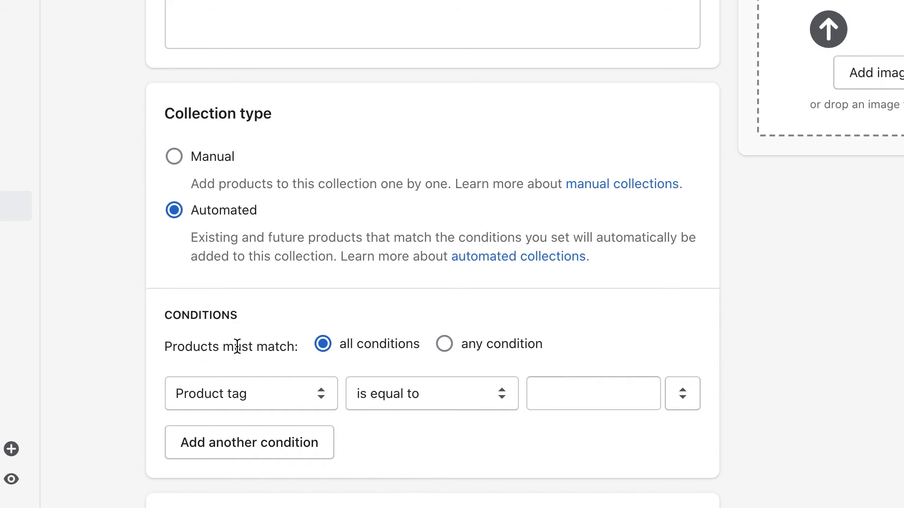
{"action": "mouse_move", "coordinate": [312, 351]}
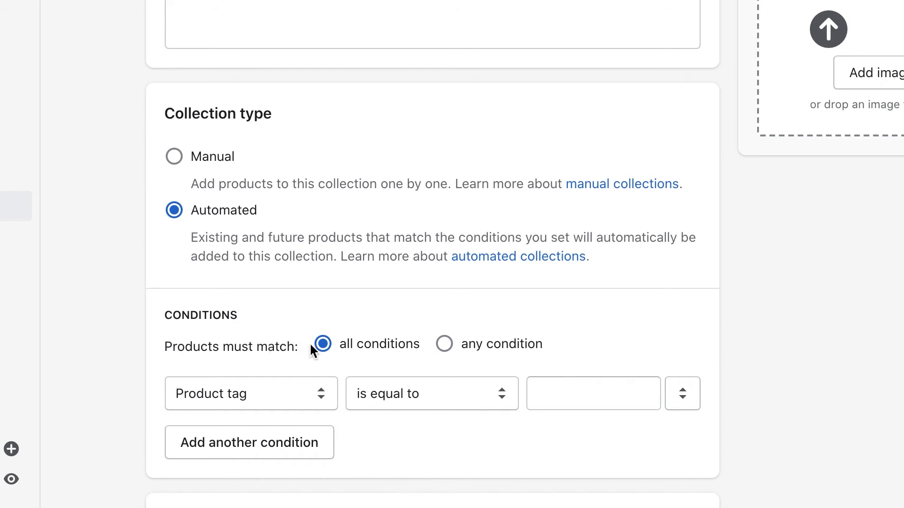
{"action": "mouse_move", "coordinate": [461, 351]}
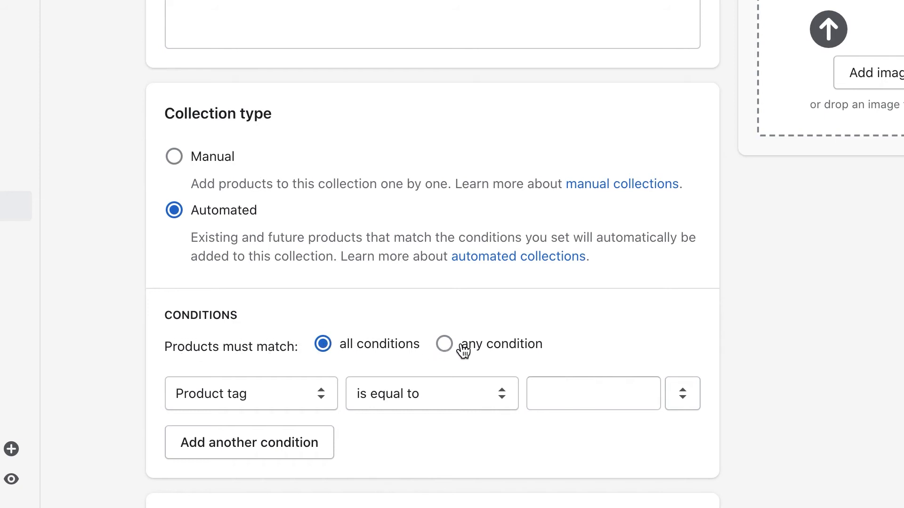
{"action": "left_click", "coordinate": [443, 344]}
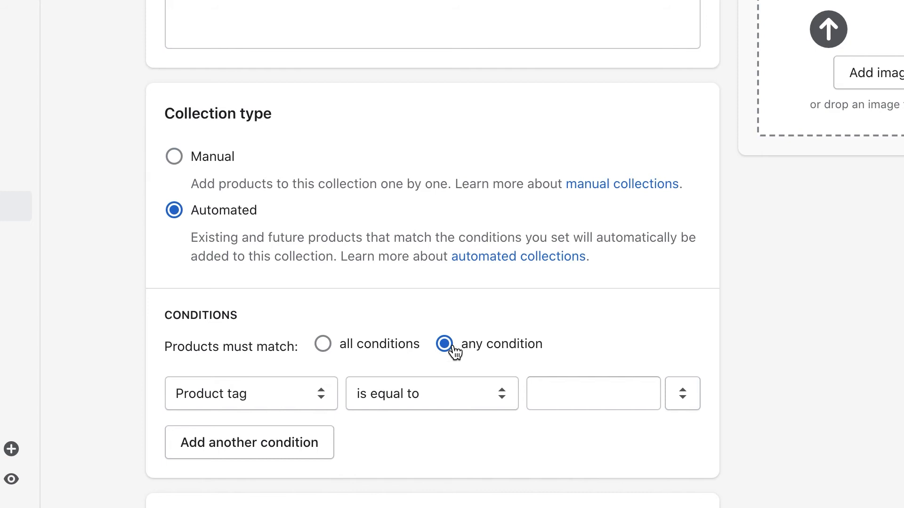
{"action": "mouse_move", "coordinate": [231, 396]}
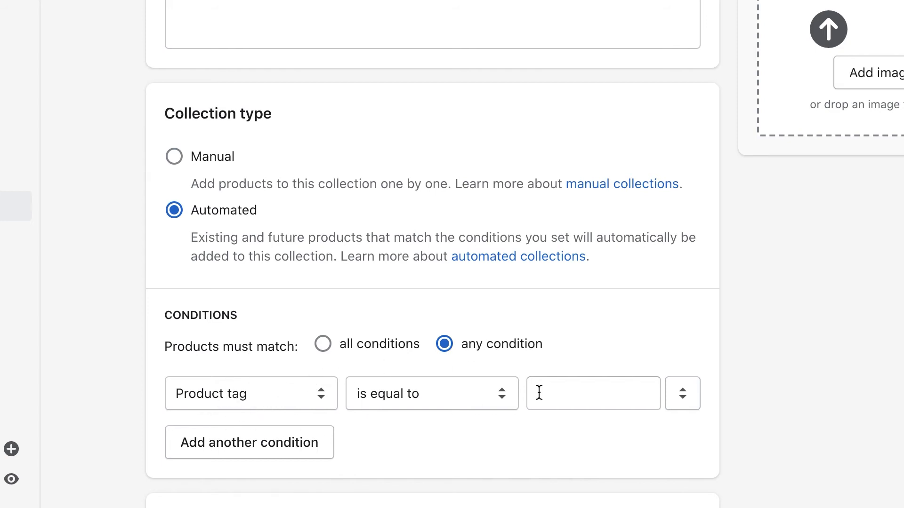
{"action": "type", "text": "summ"}
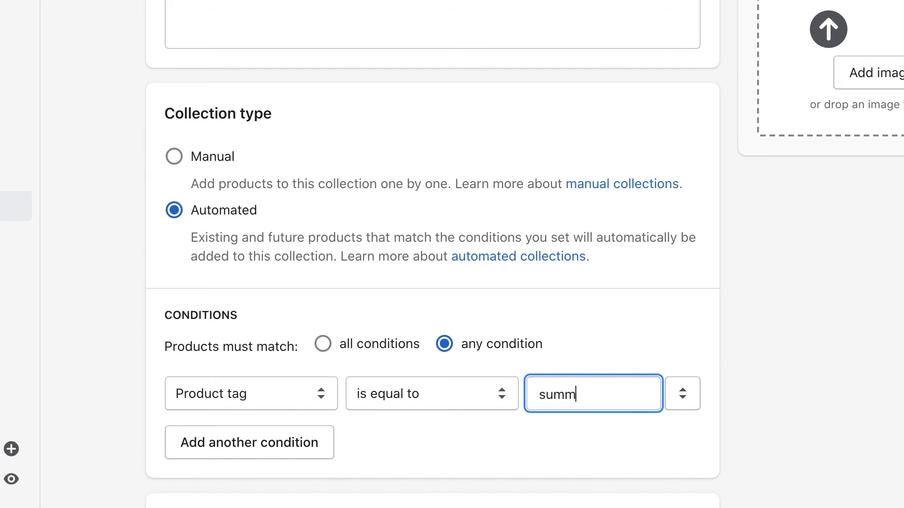
{"action": "type", "text": "er"}
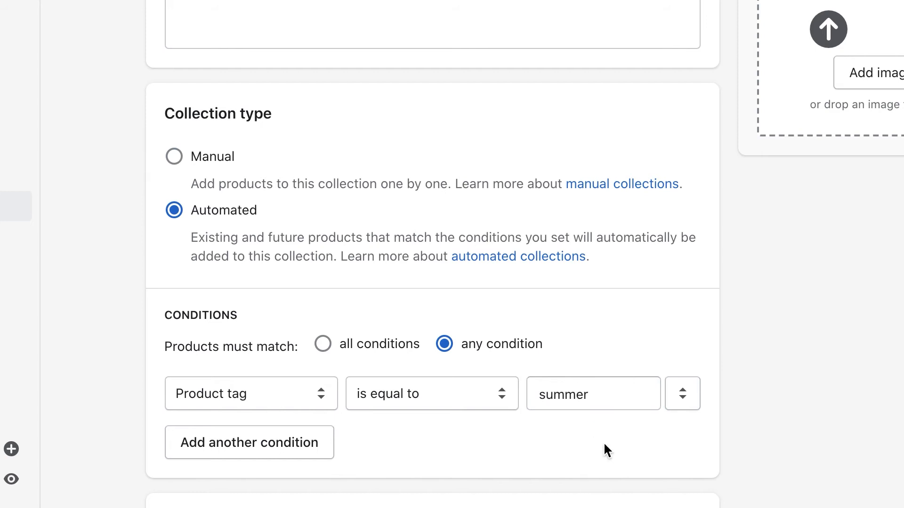
{"action": "mouse_move", "coordinate": [607, 426]}
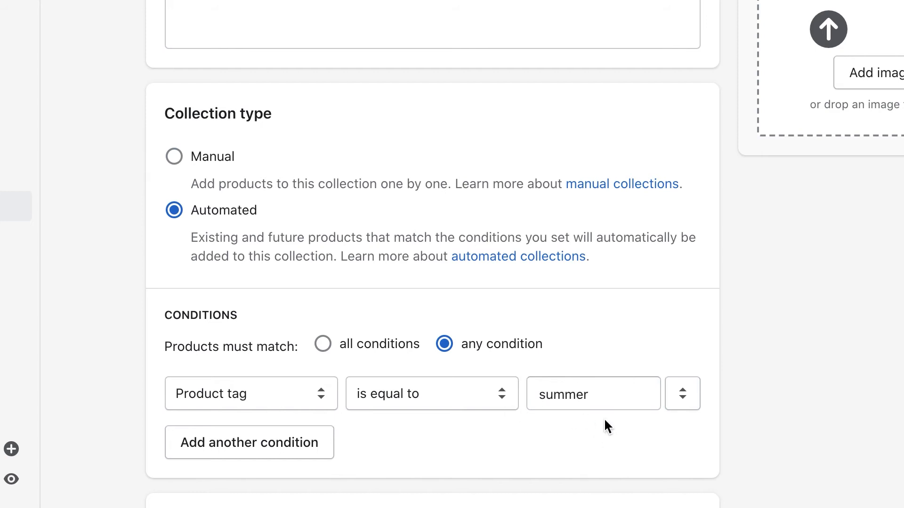
Add a second condition Product type equals Summer, keeping the any-condition match.
{"action": "left_click", "coordinate": [249, 443]}
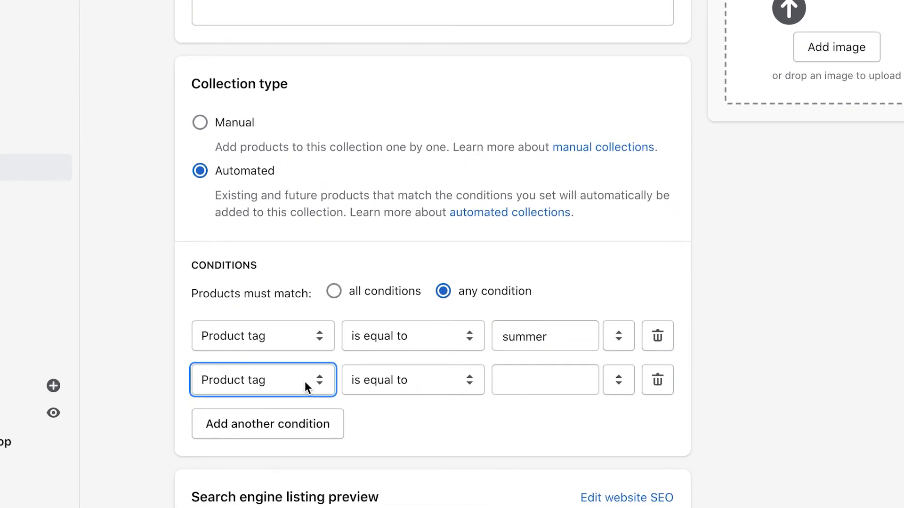
{"action": "left_click", "coordinate": [263, 379]}
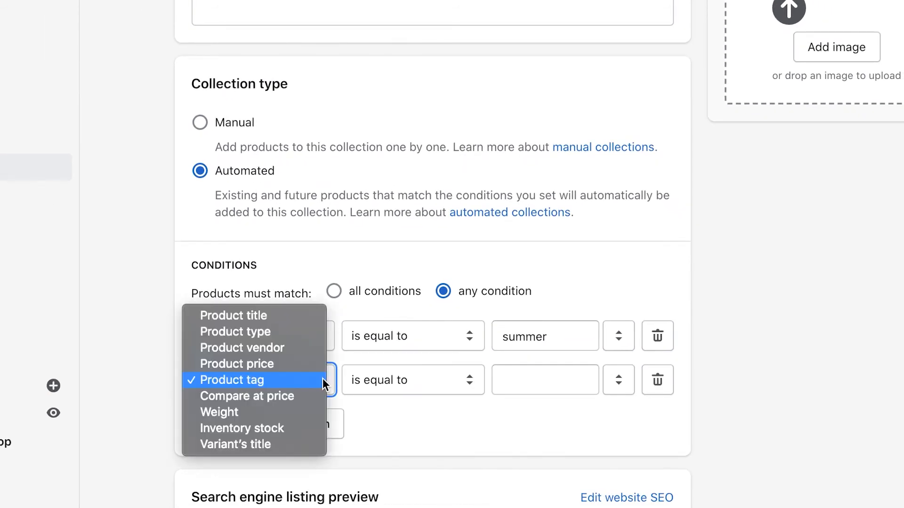
{"action": "left_click", "coordinate": [235, 331]}
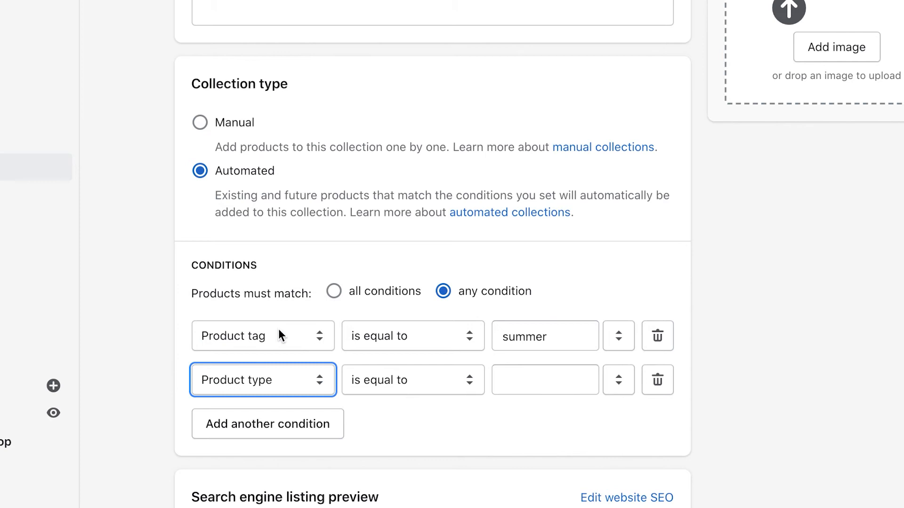
{"action": "type", "text": "Summer"}
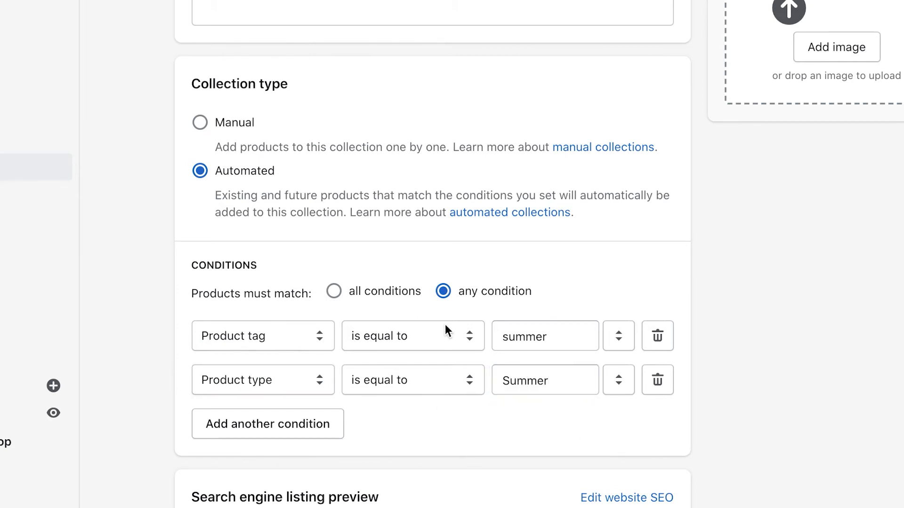
{"action": "mouse_move", "coordinate": [256, 342]}
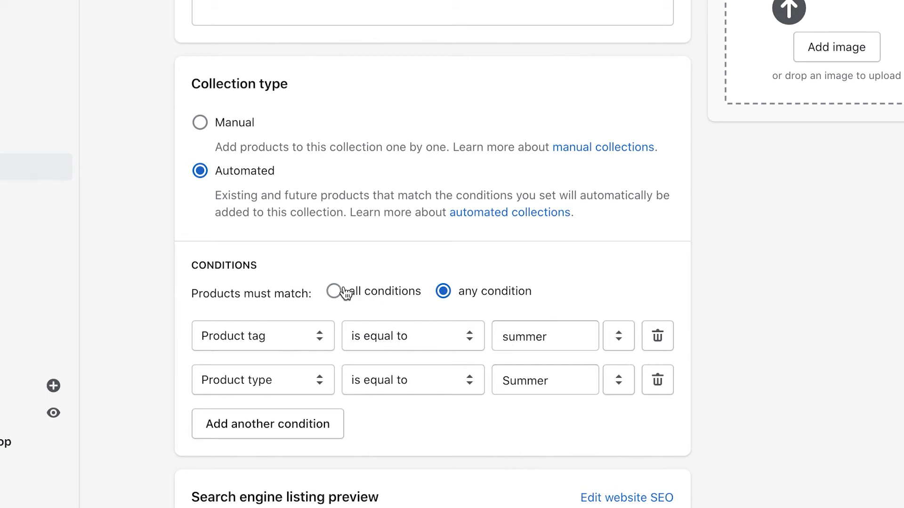
{"action": "left_click", "coordinate": [333, 291]}
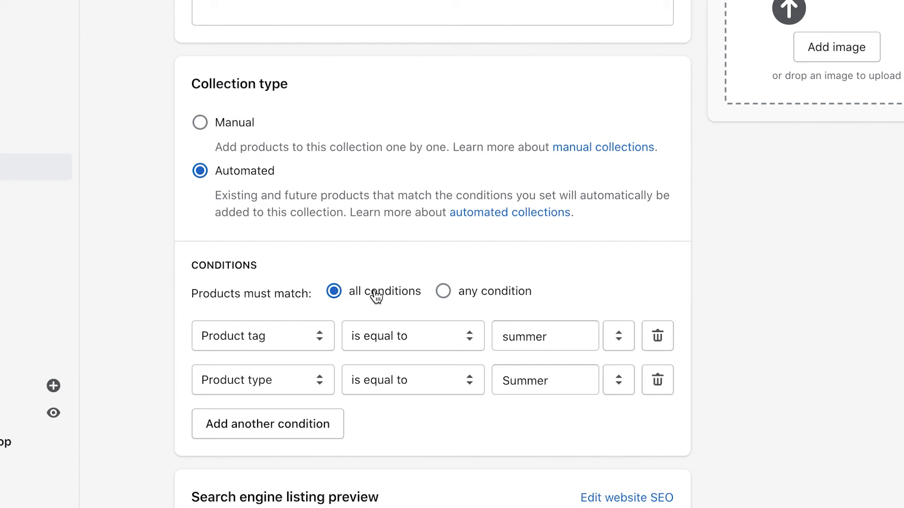
{"action": "mouse_move", "coordinate": [365, 374]}
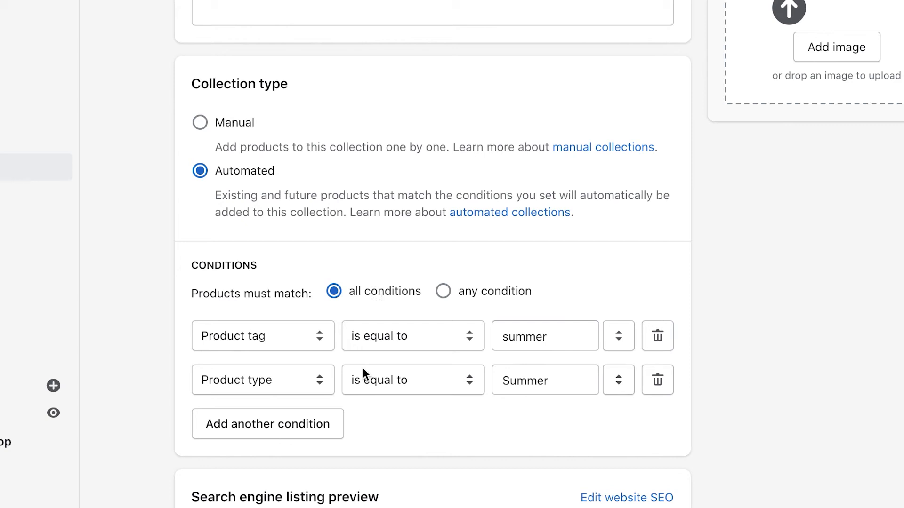
{"action": "left_click", "coordinate": [442, 290]}
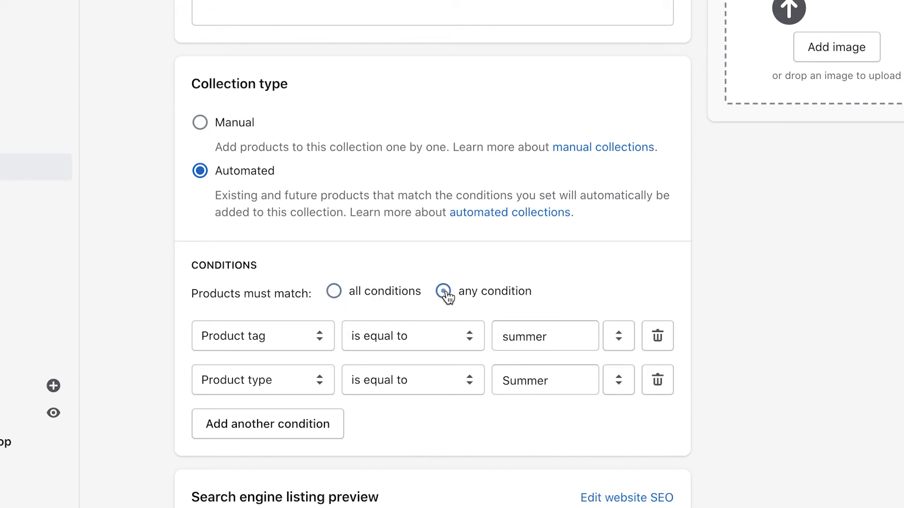
{"action": "left_click", "coordinate": [442, 291]}
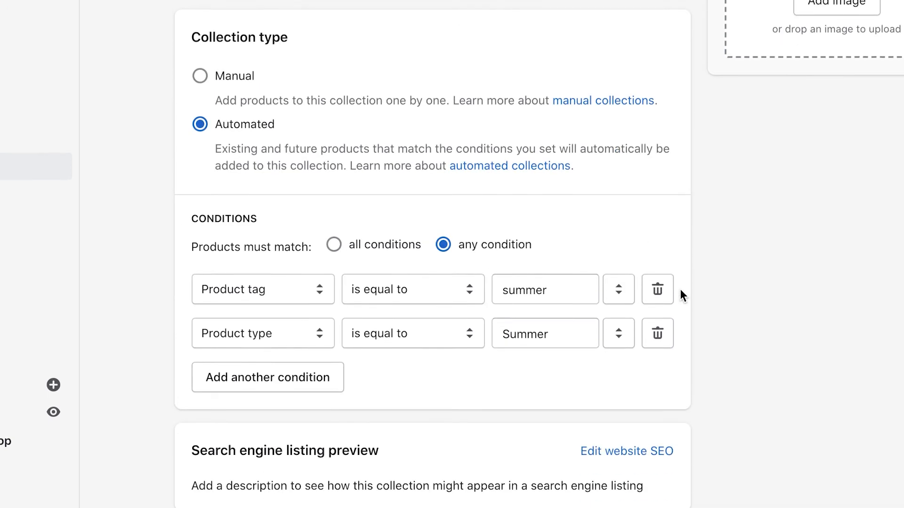
{"action": "mouse_move", "coordinate": [216, 302]}
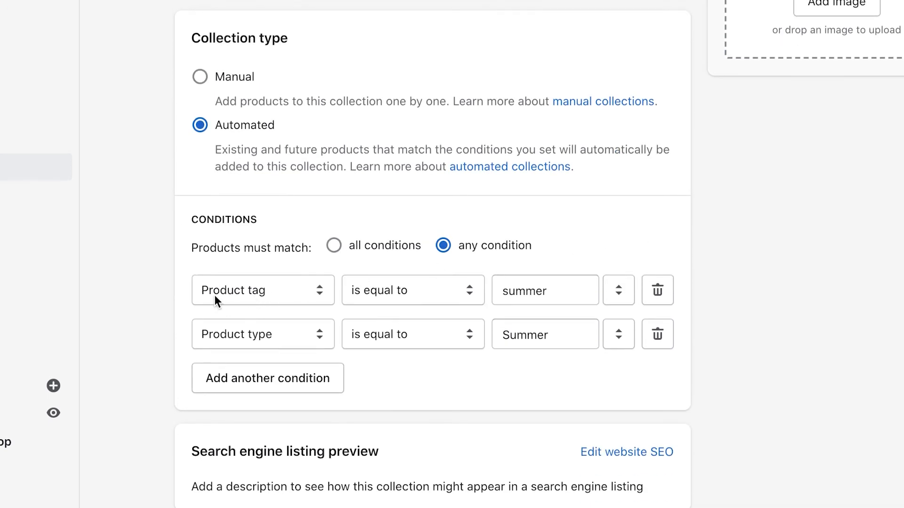
{"action": "mouse_move", "coordinate": [283, 323]}
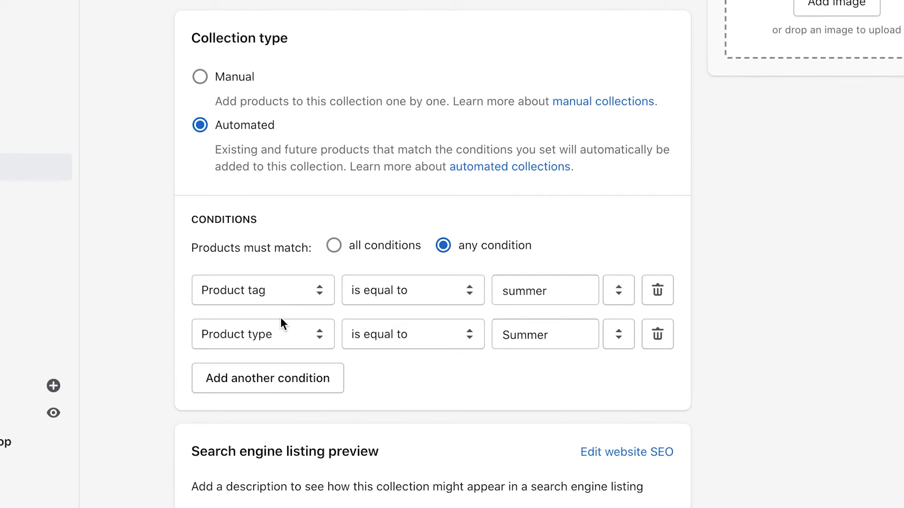
{"action": "mouse_move", "coordinate": [563, 338]}
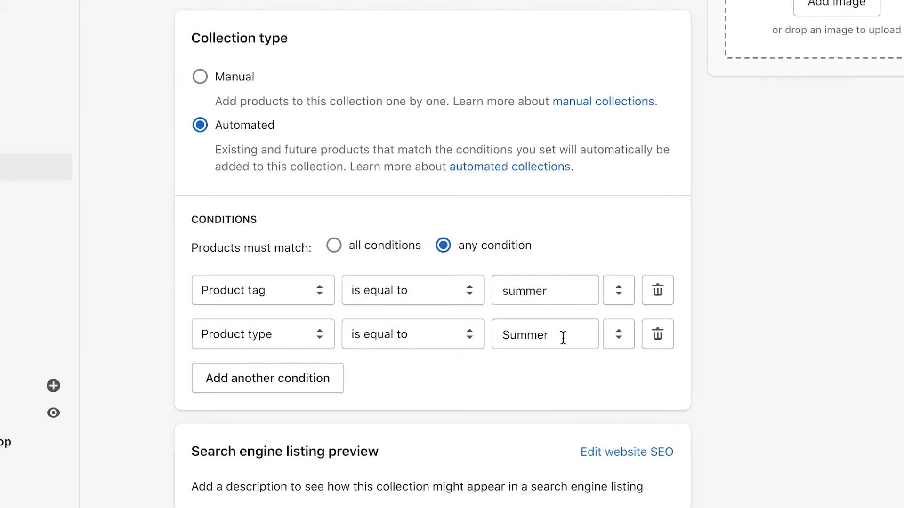
Change the first condition to Product title contains Summer.
{"action": "scroll", "scroll_direction": "up", "scroll_amount": 3}
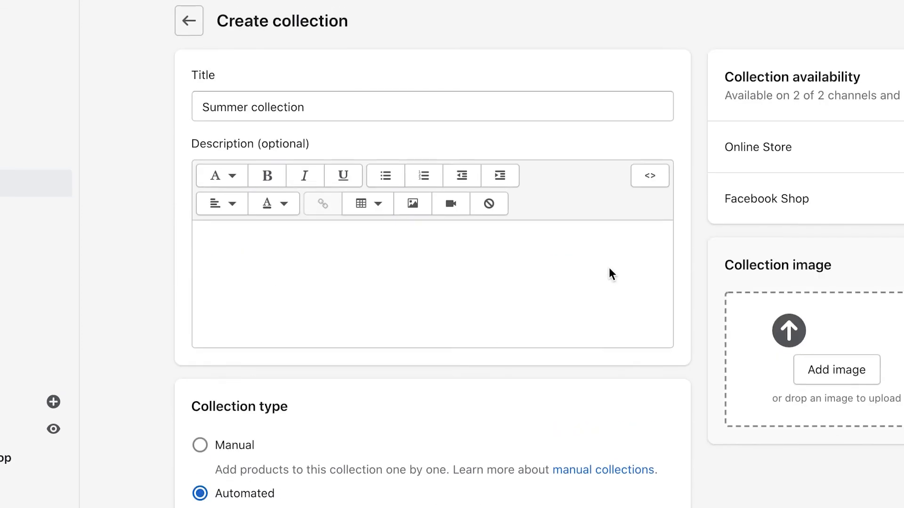
{"action": "scroll", "scroll_direction": "down", "scroll_amount": 3}
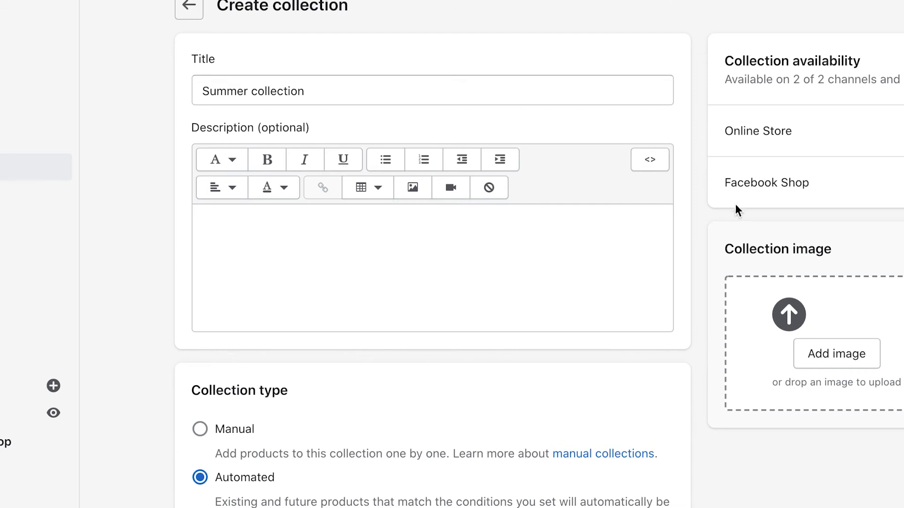
{"action": "scroll", "scroll_direction": "down", "scroll_amount": 3}
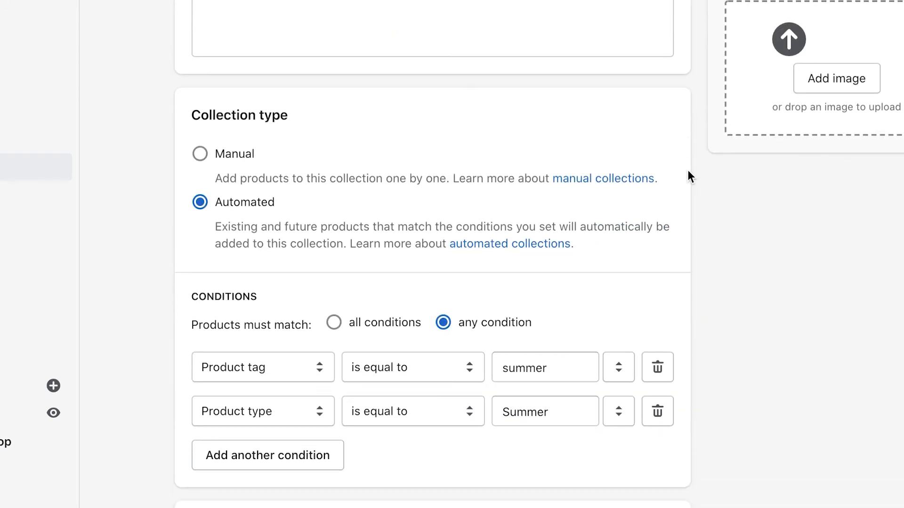
{"action": "mouse_move", "coordinate": [260, 304]}
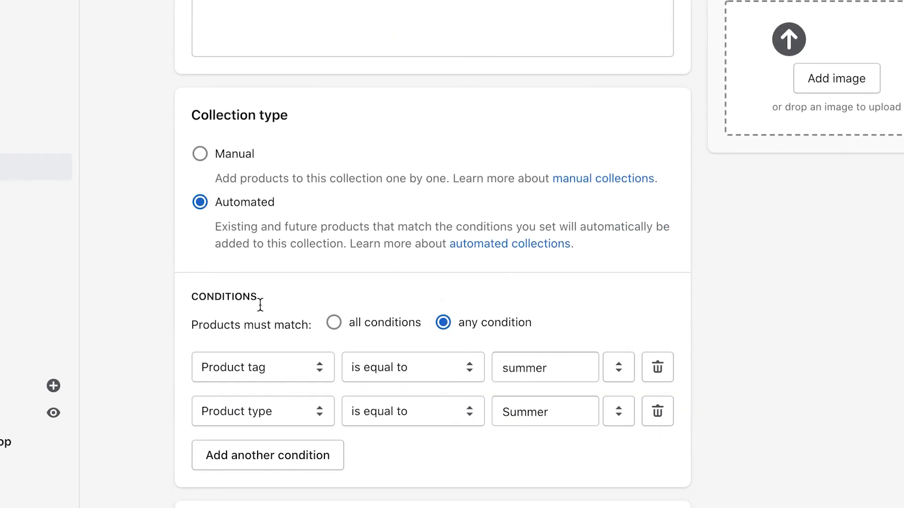
{"action": "left_click", "coordinate": [262, 367]}
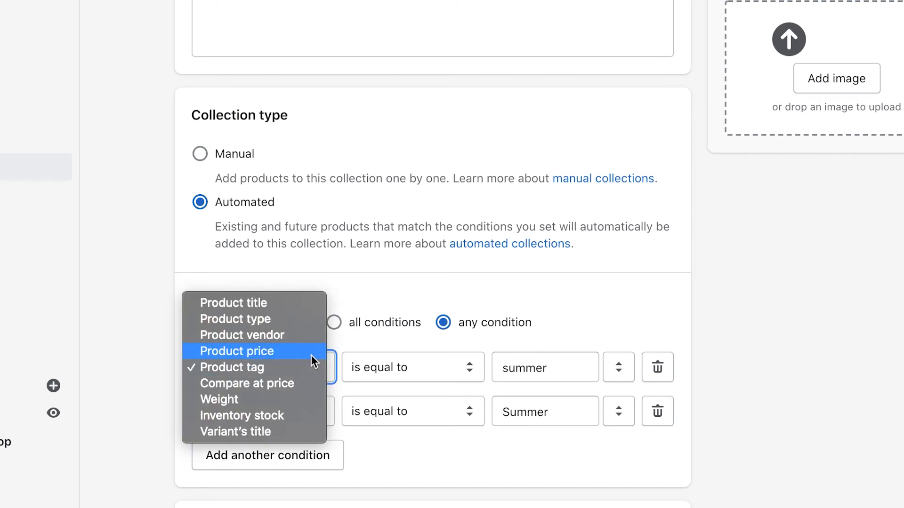
{"action": "mouse_move", "coordinate": [302, 319]}
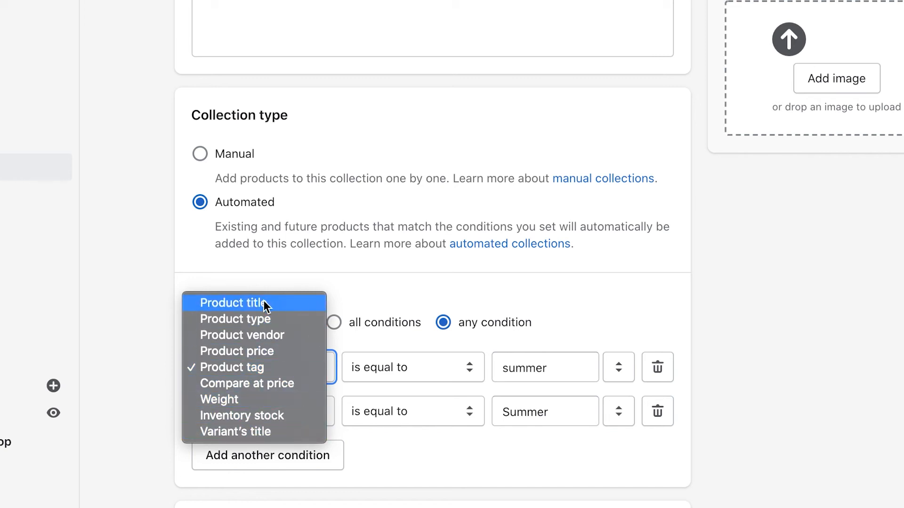
{"action": "mouse_move", "coordinate": [281, 307]}
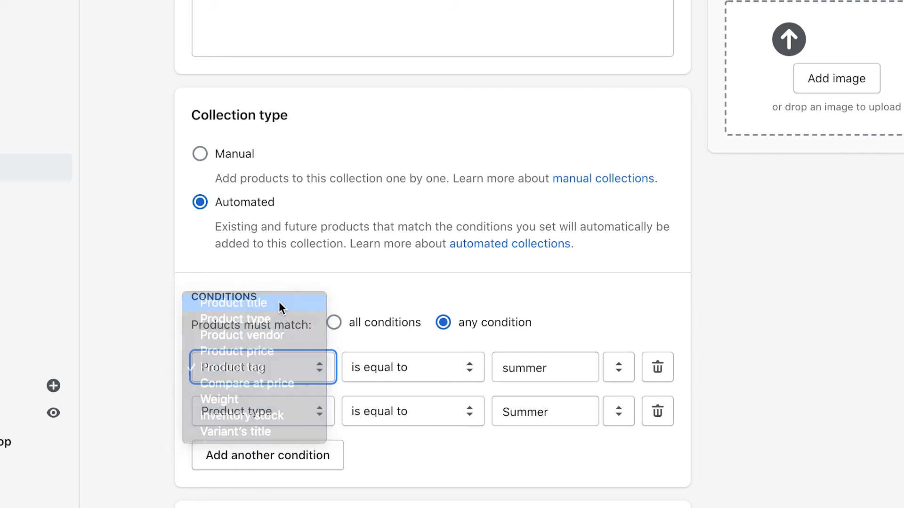
{"action": "left_click", "coordinate": [234, 303]}
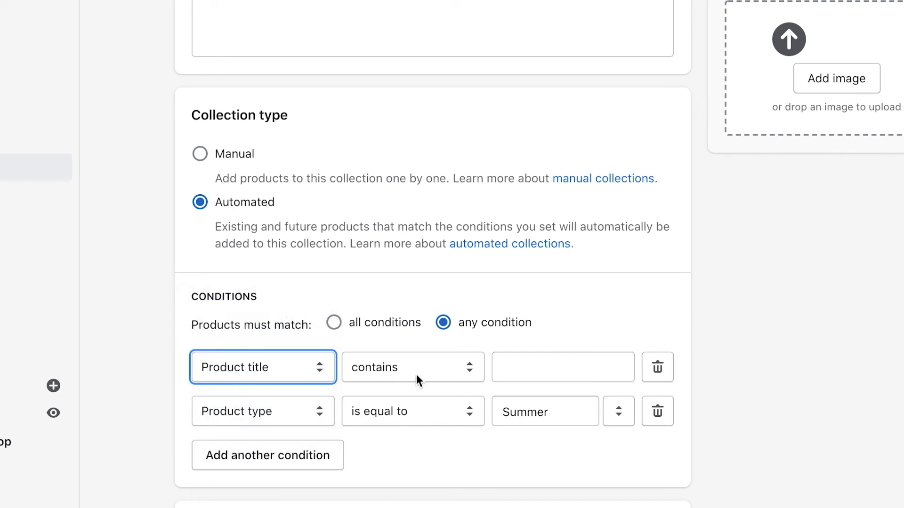
{"action": "type", "text": "S"}
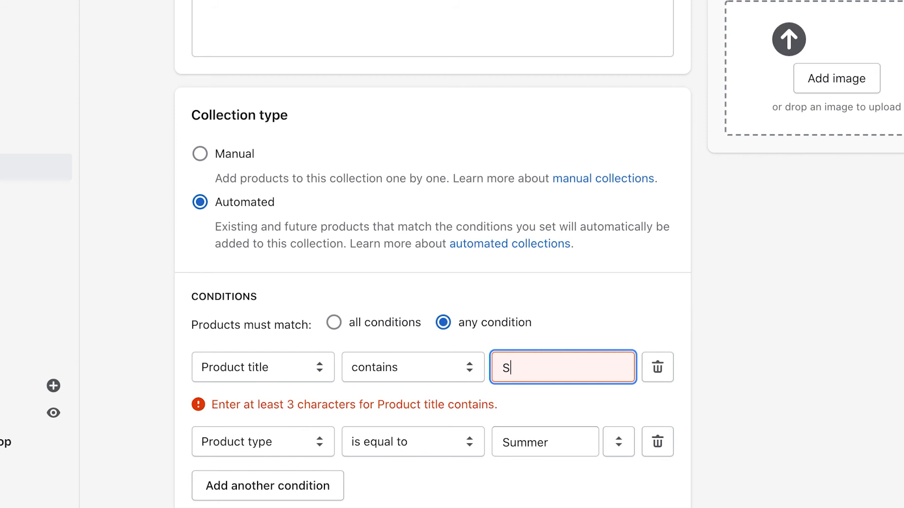
{"action": "type", "text": "ummer"}
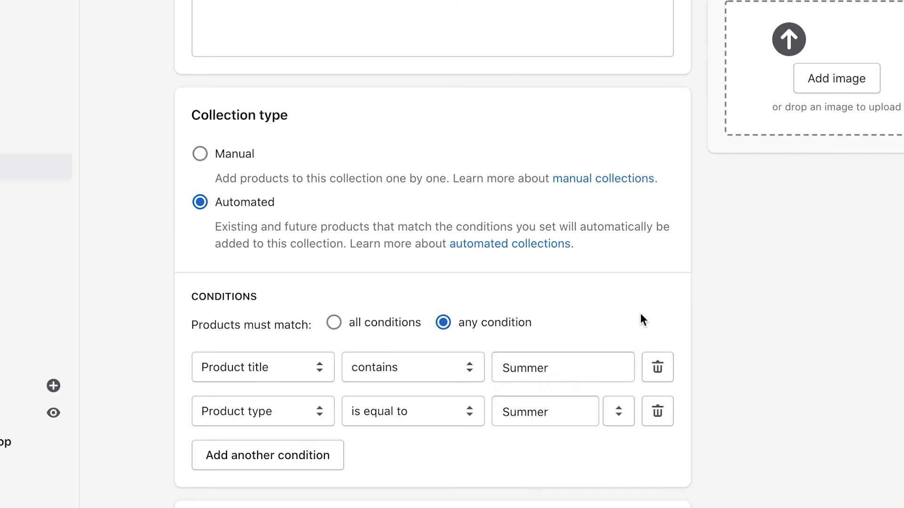
{"action": "mouse_move", "coordinate": [429, 387]}
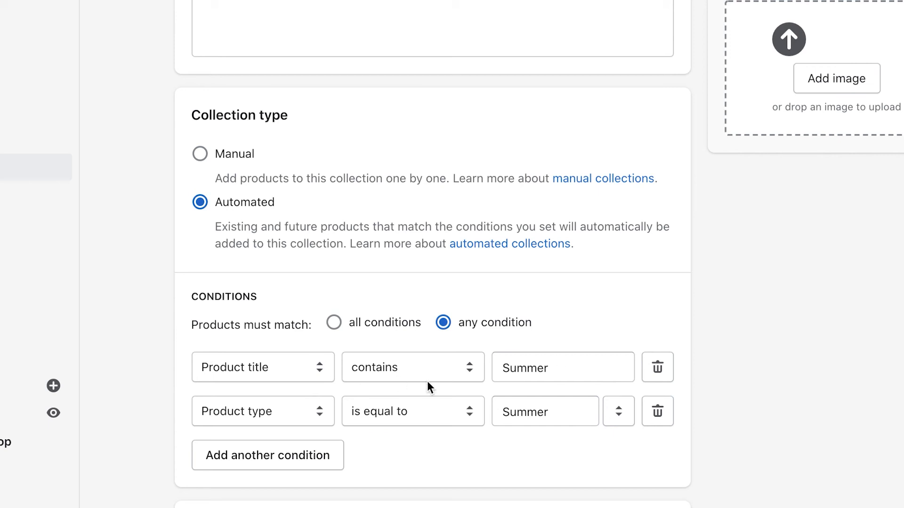
{"action": "mouse_move", "coordinate": [381, 377]}
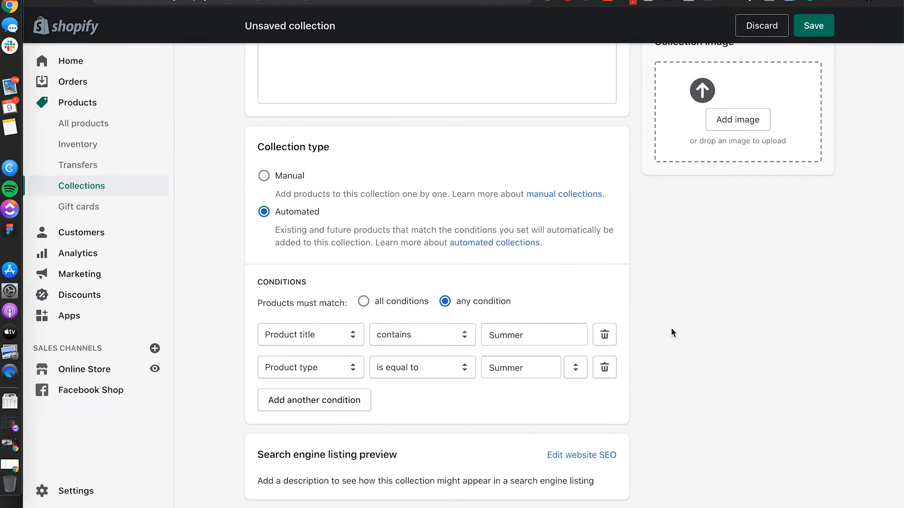
Save the Summer collection and go to the Online Store section.
{"action": "left_click", "coordinate": [813, 25]}
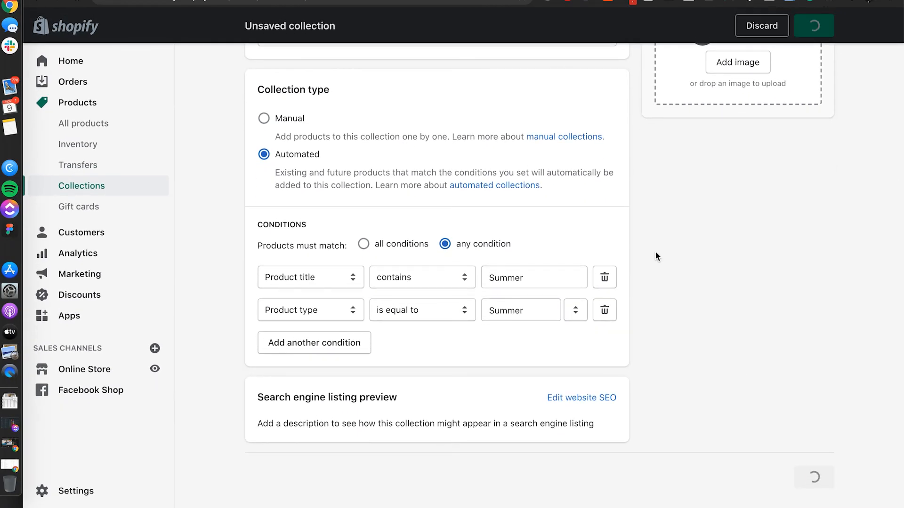
{"action": "left_click", "coordinate": [813, 25]}
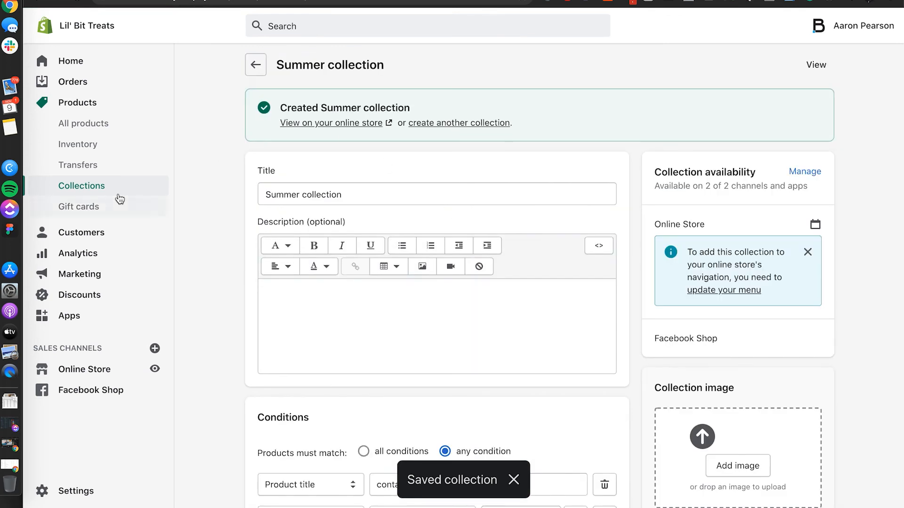
{"action": "mouse_move", "coordinate": [97, 191]}
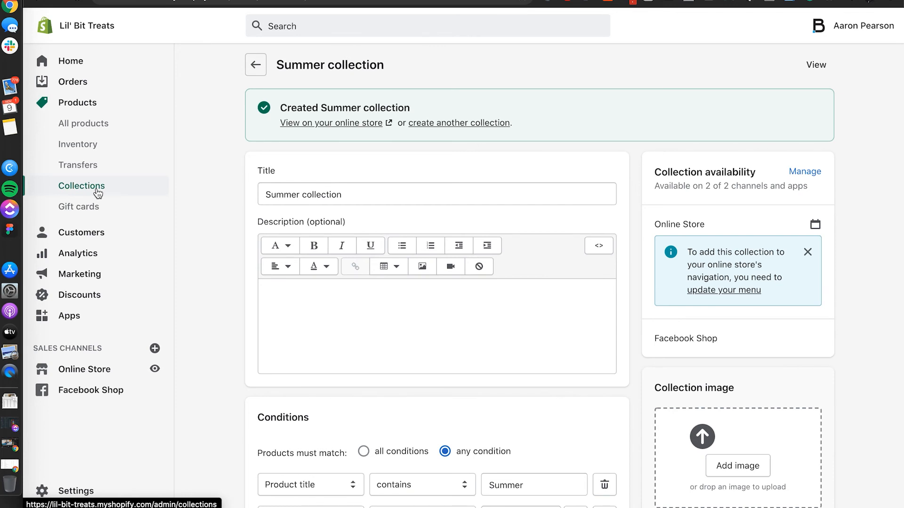
{"action": "mouse_move", "coordinate": [203, 218]}
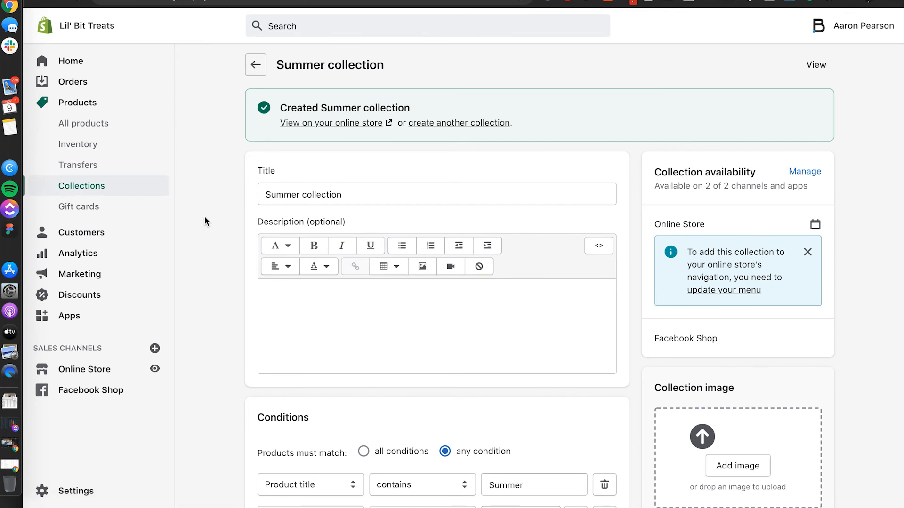
{"action": "mouse_move", "coordinate": [359, 142]}
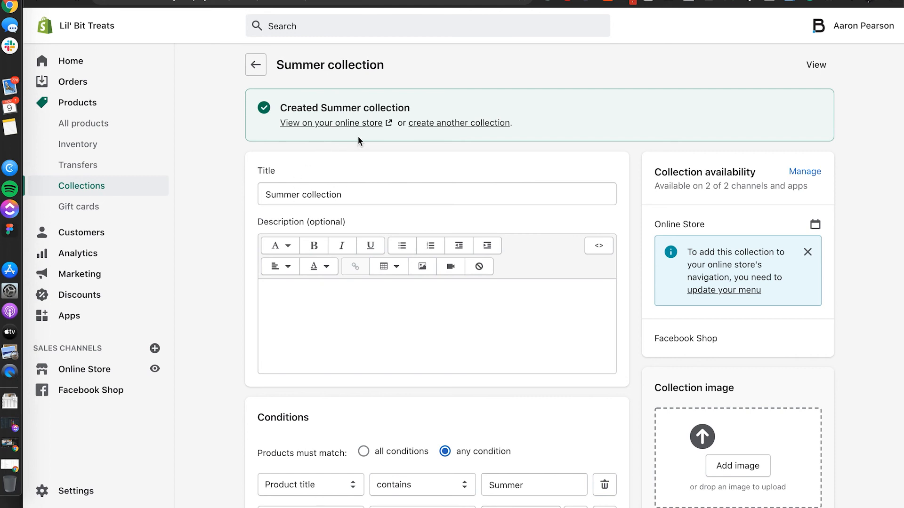
{"action": "left_click", "coordinate": [84, 369]}
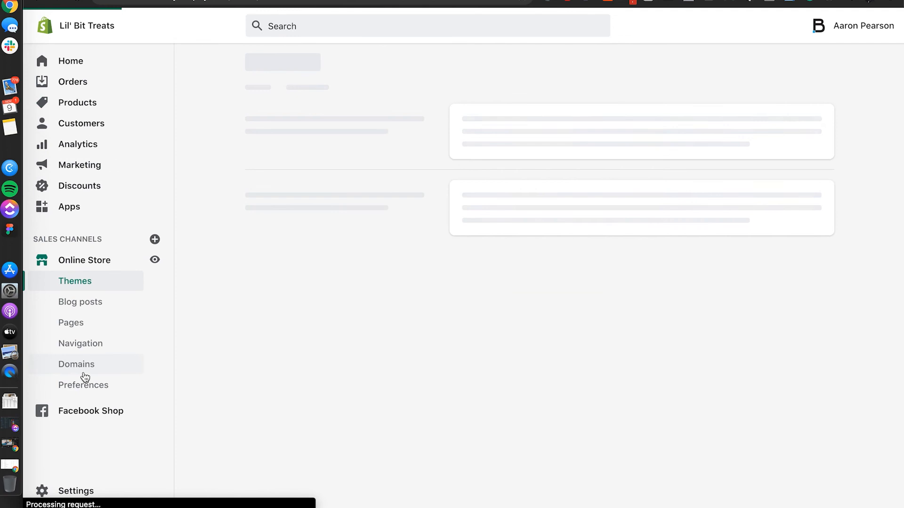
In Navigation > Main menu, add a Summer item under Catalog linked to the Summer collection.
{"action": "left_click", "coordinate": [80, 342]}
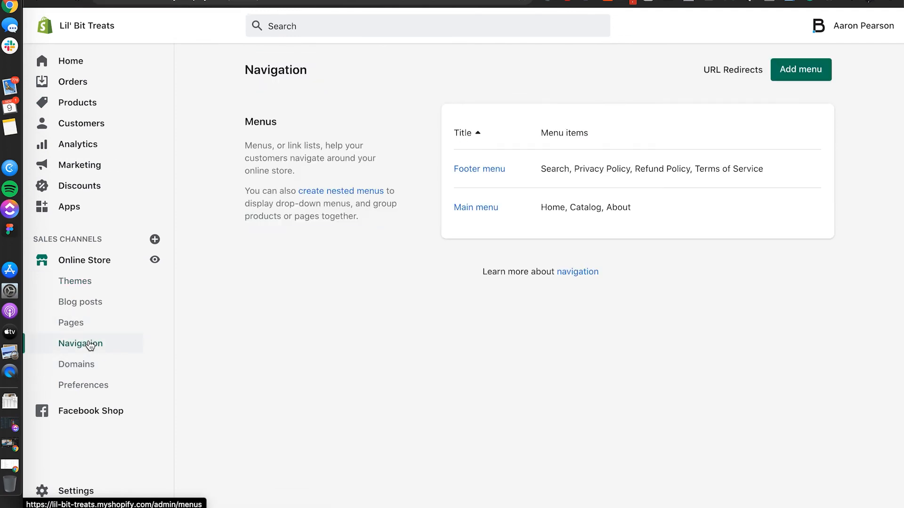
{"action": "mouse_move", "coordinate": [475, 207]}
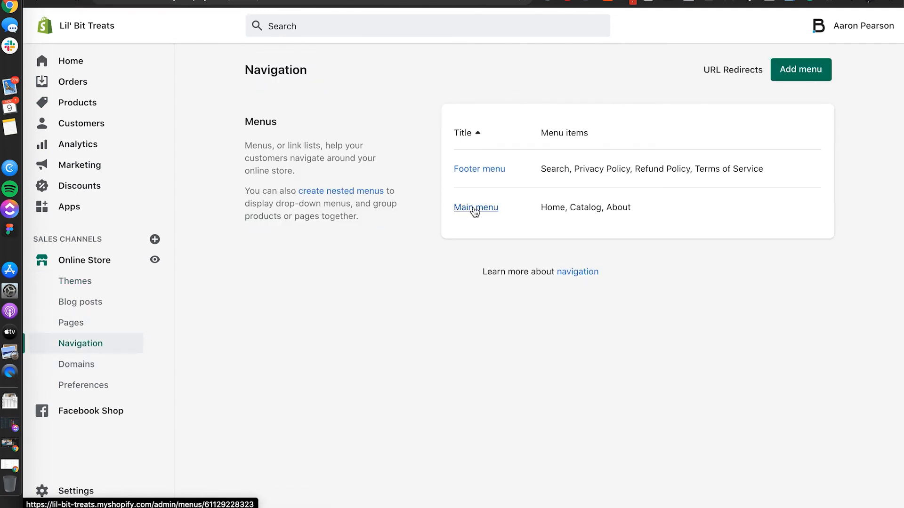
{"action": "left_click", "coordinate": [475, 207]}
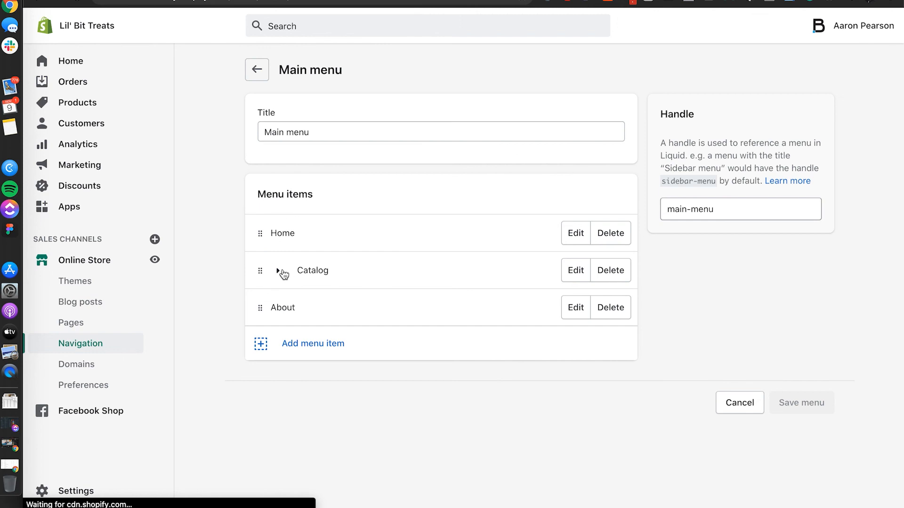
{"action": "left_click", "coordinate": [282, 270]}
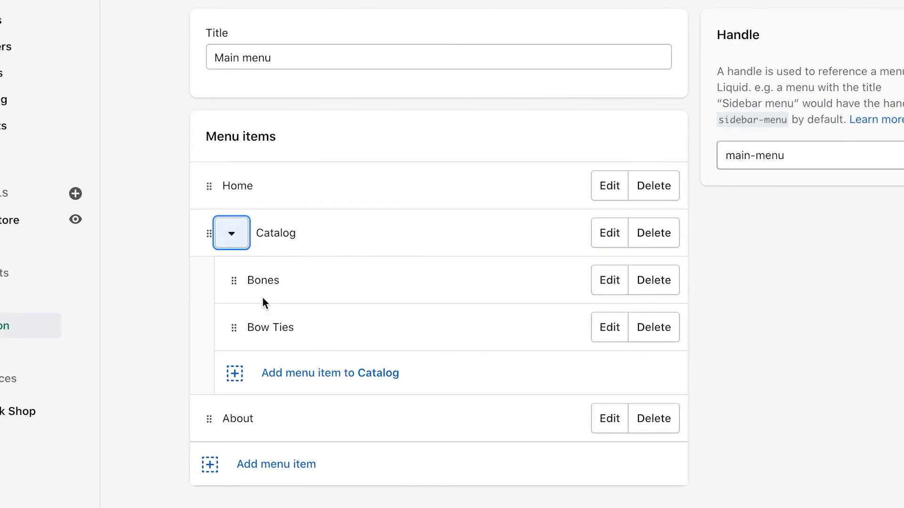
{"action": "scroll", "scroll_direction": "down", "scroll_amount": 3}
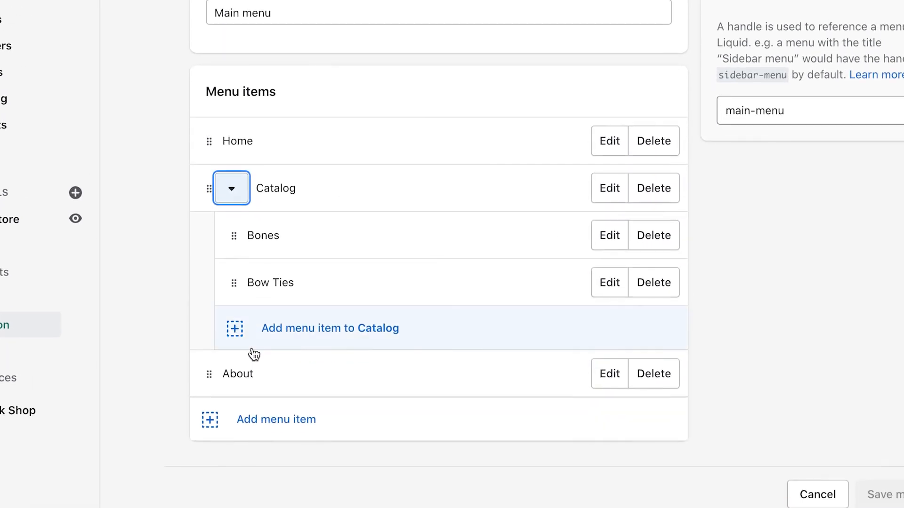
{"action": "left_click", "coordinate": [329, 327]}
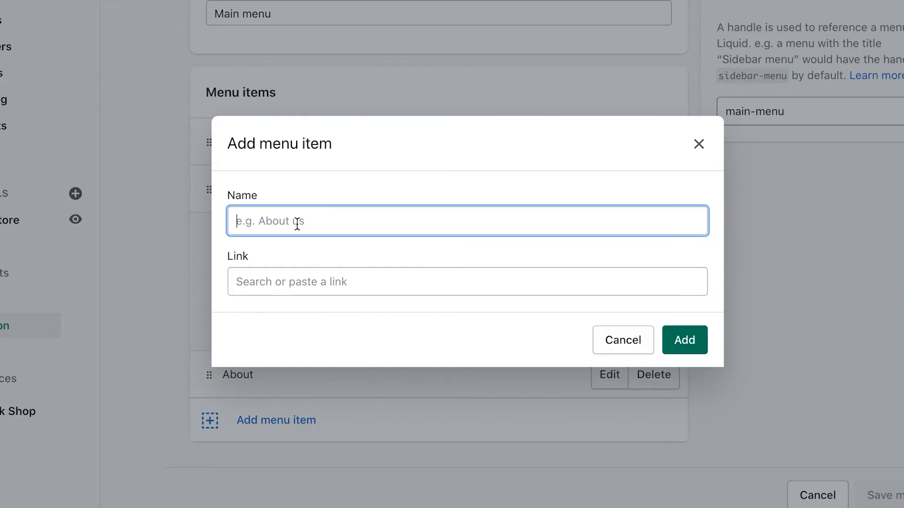
{"action": "type", "text": "Summer"}
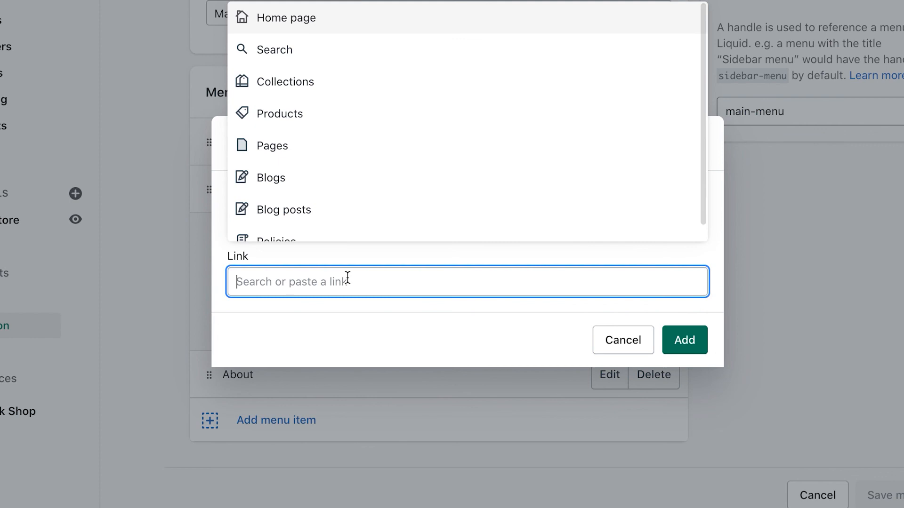
{"action": "mouse_move", "coordinate": [325, 178]}
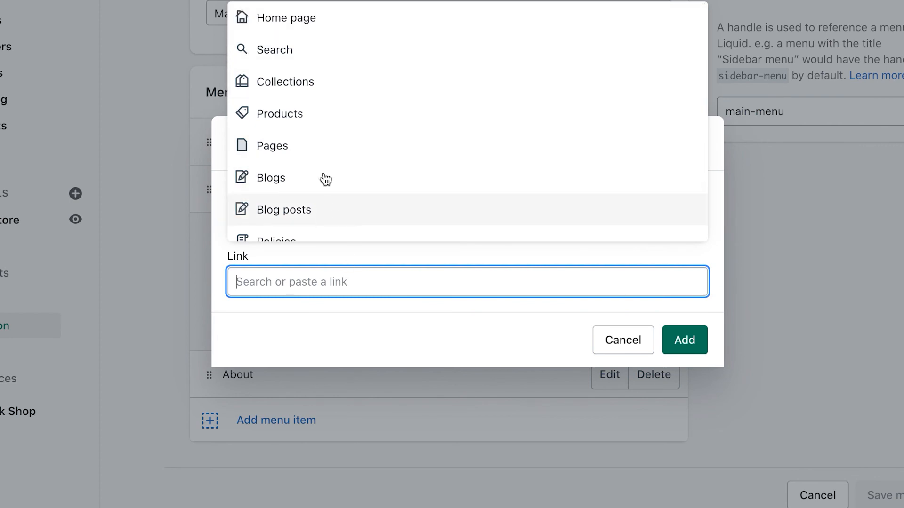
{"action": "mouse_move", "coordinate": [287, 81]}
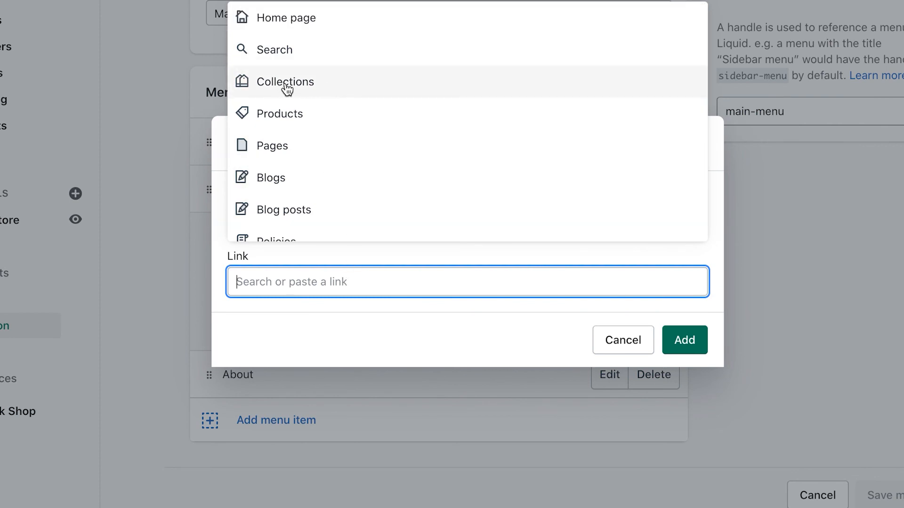
{"action": "left_click", "coordinate": [289, 81]}
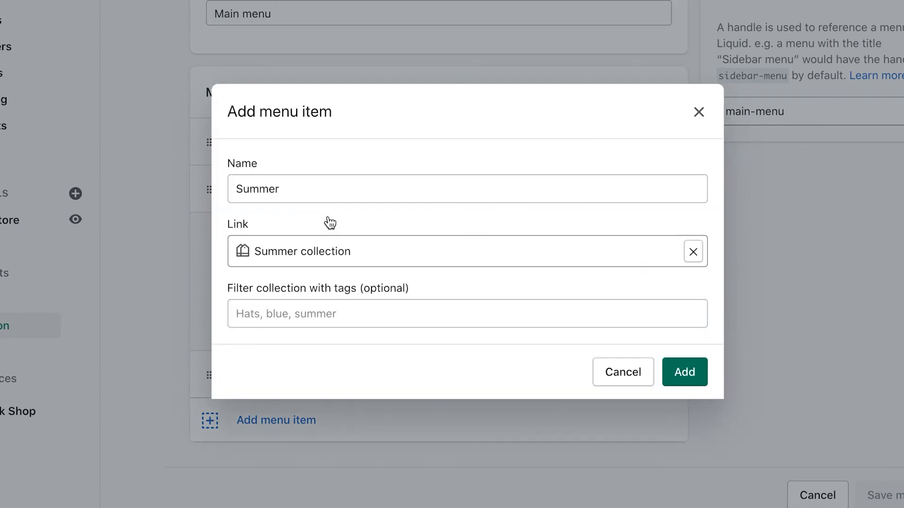
{"action": "left_click", "coordinate": [683, 372]}
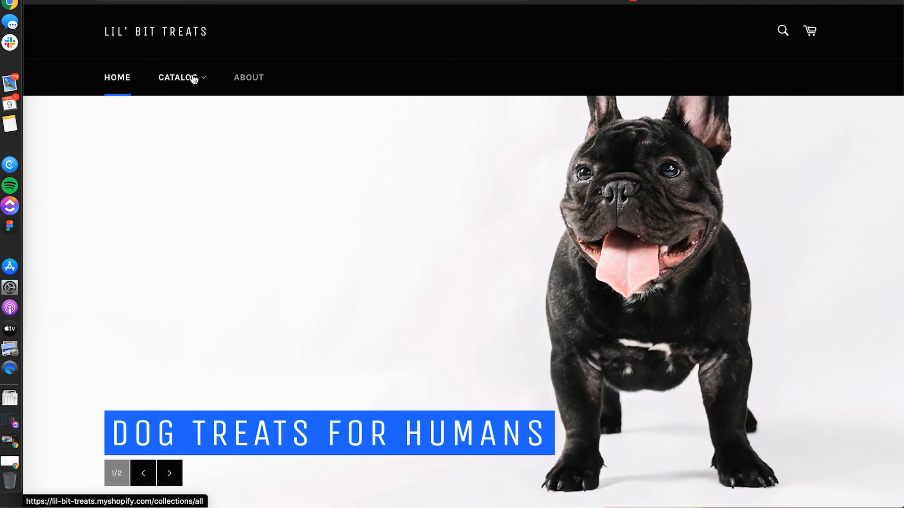
Open the Summer collection page from the storefront's Catalog menu.
{"action": "left_click", "coordinate": [177, 77]}
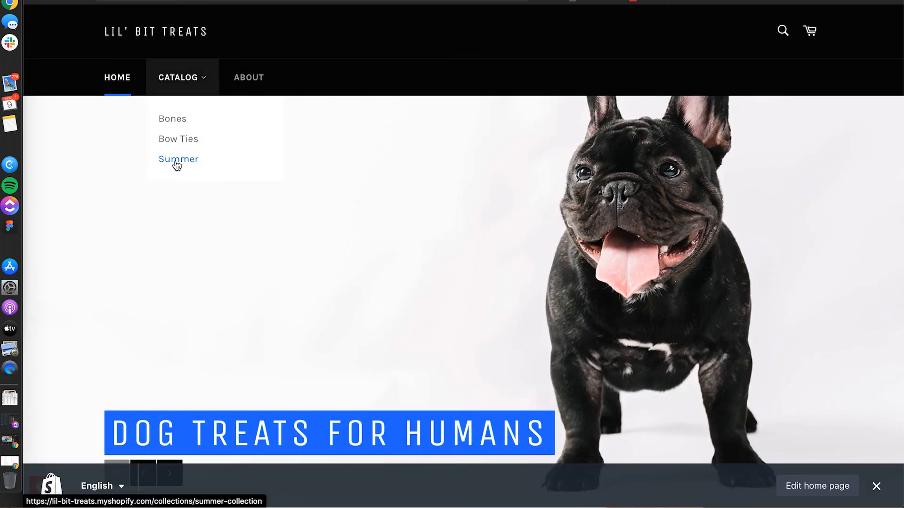
{"action": "left_click", "coordinate": [178, 159]}
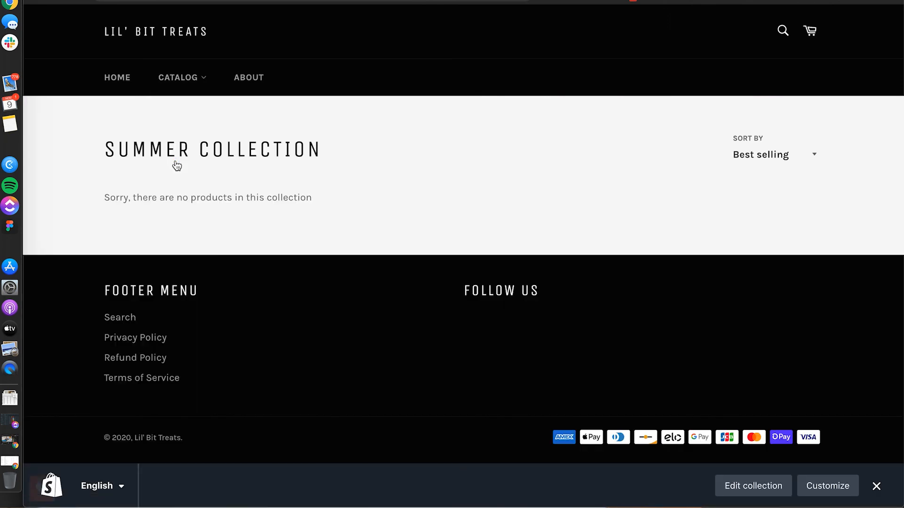
{"action": "mouse_move", "coordinate": [253, 202]}
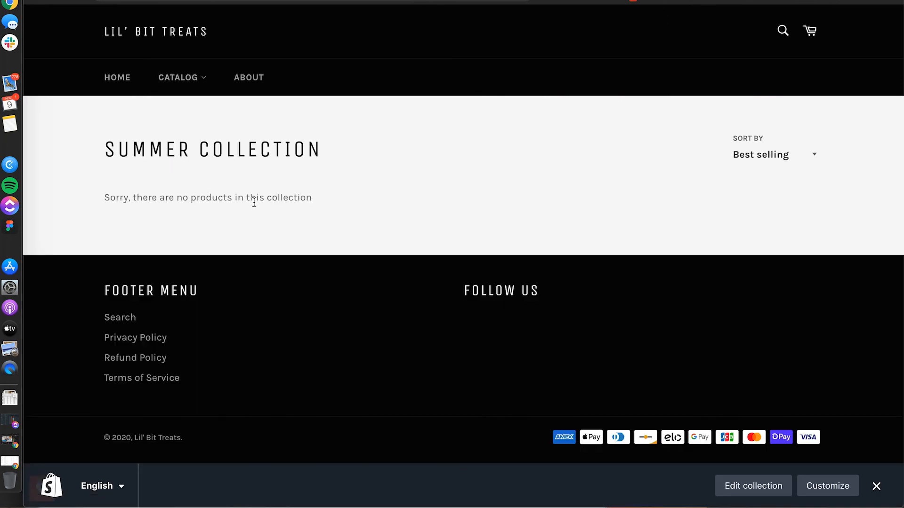
{"action": "mouse_move", "coordinate": [379, 183]}
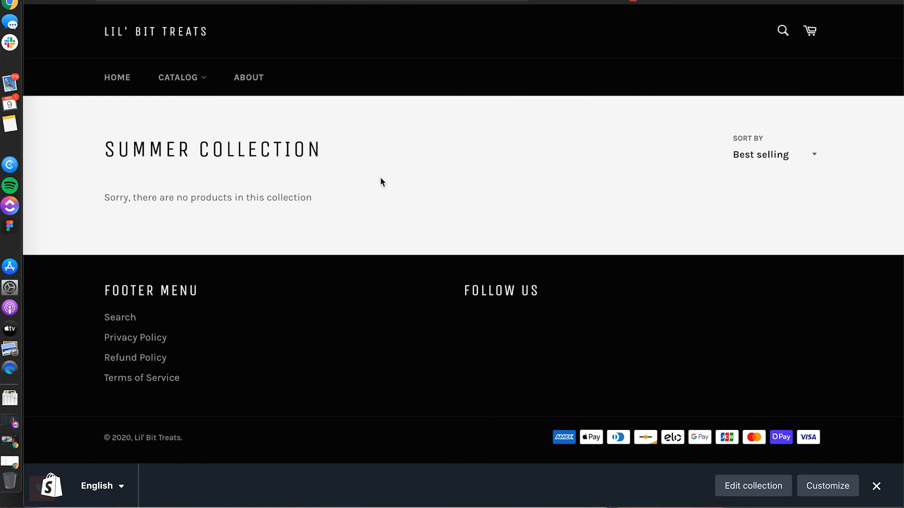
{"action": "mouse_move", "coordinate": [284, 168]}
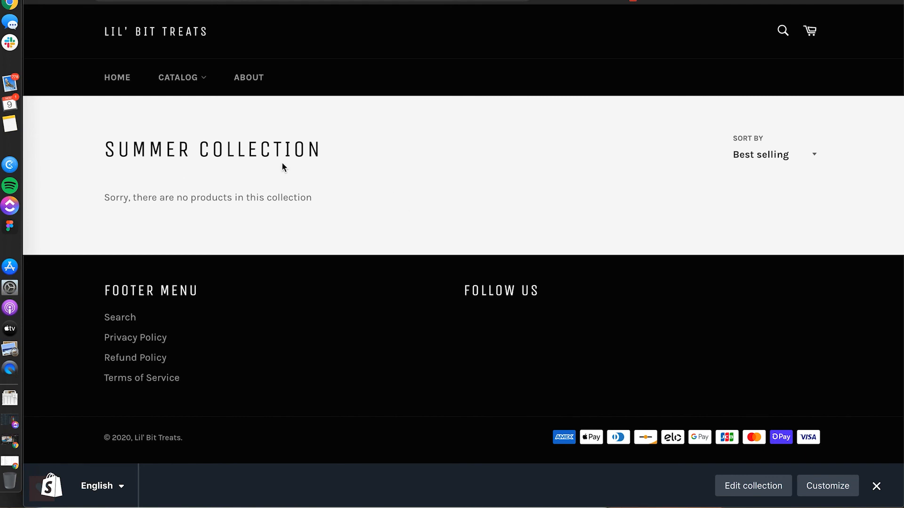
{"action": "mouse_move", "coordinate": [386, 185]}
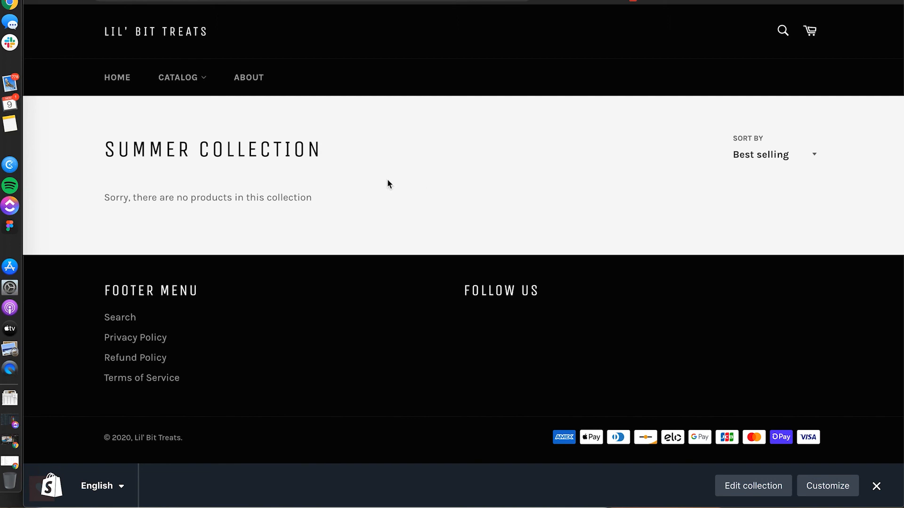